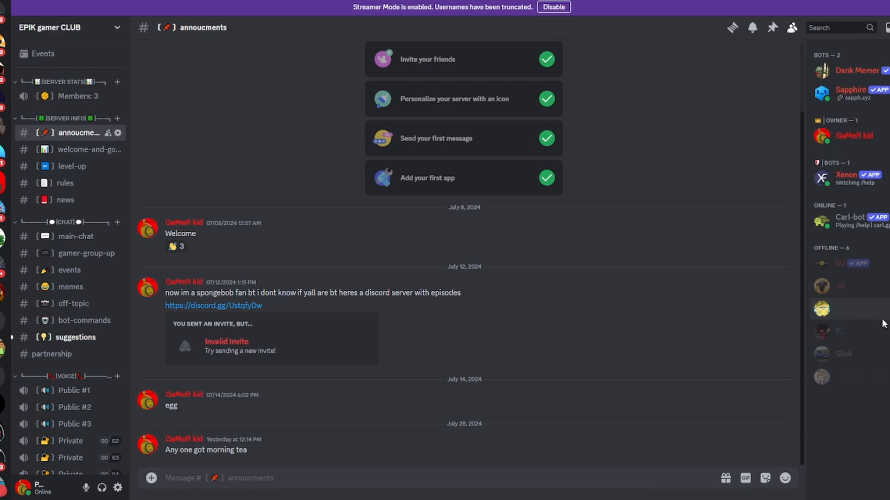
{"action": "mouse_move", "coordinate": [792, 337]}
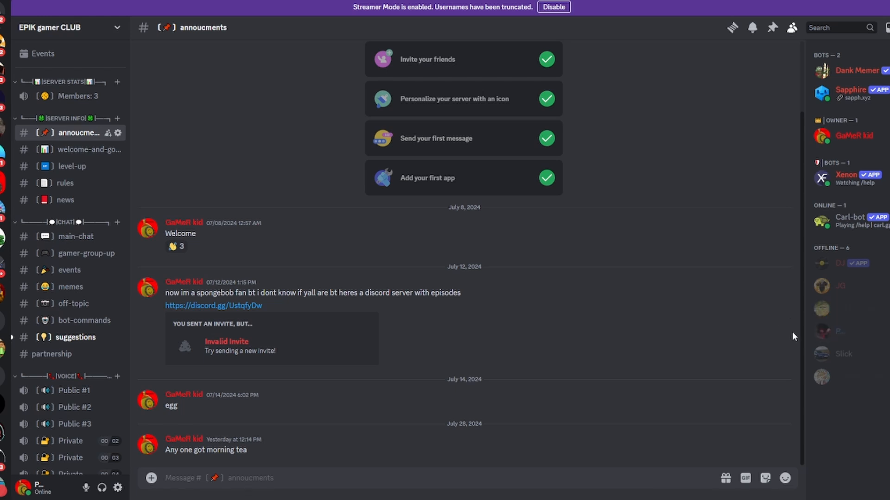
{"action": "mouse_move", "coordinate": [812, 372]}
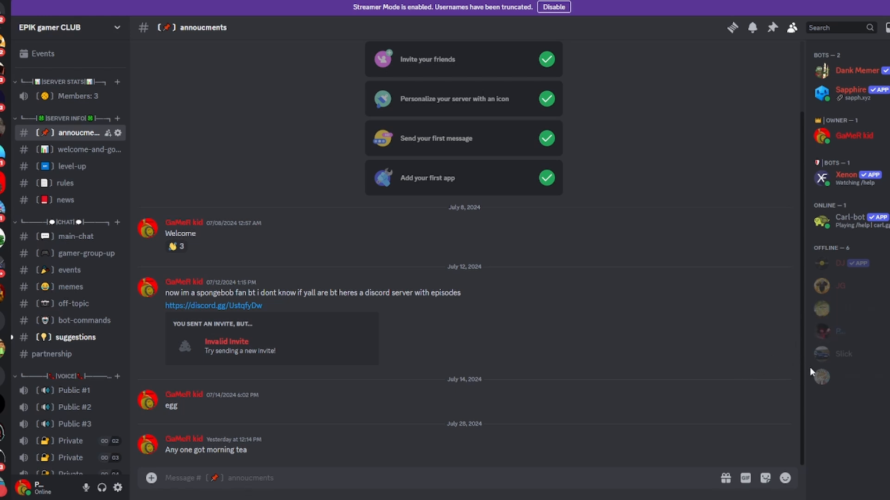
{"action": "mouse_move", "coordinate": [812, 372]}
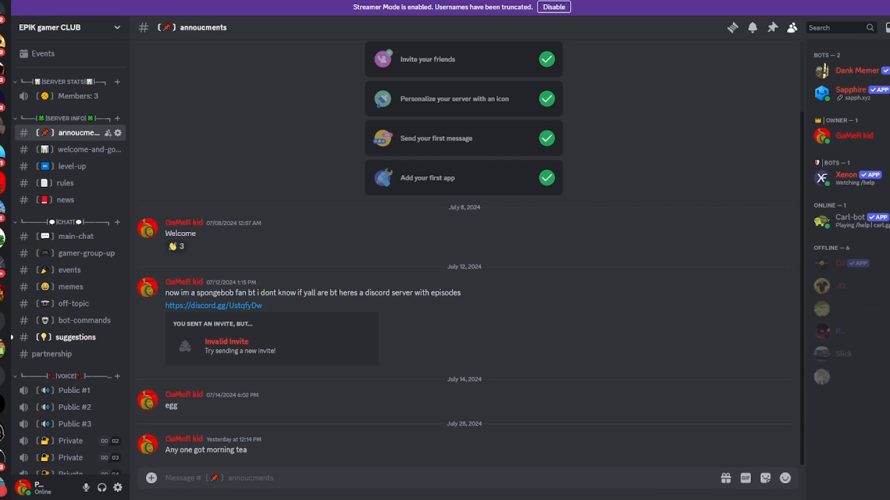
{"action": "mouse_move", "coordinate": [610, 140]}
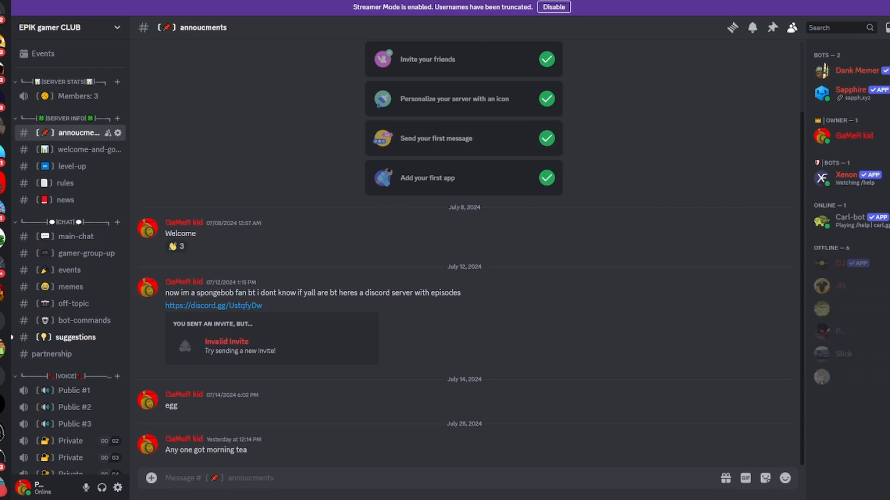
{"action": "mouse_move", "coordinate": [48, 145]}
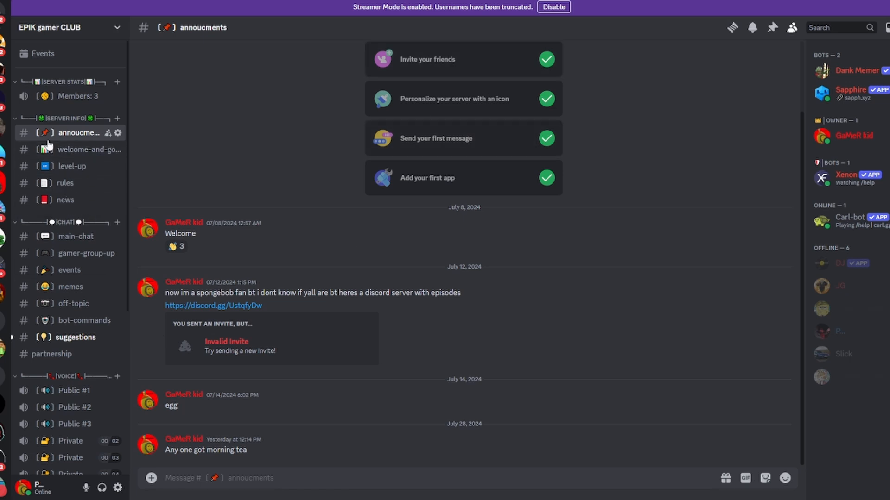
{"action": "mouse_move", "coordinate": [77, 320]}
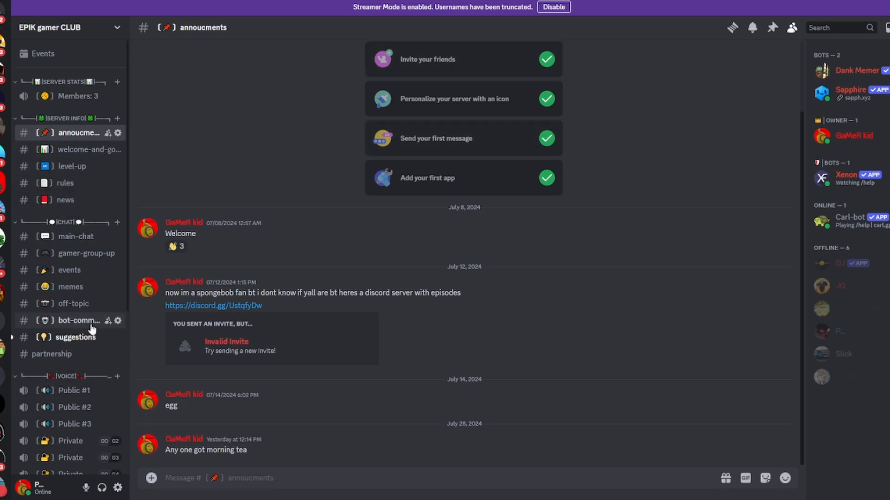
Browse the partnership and welcome-and-goodbye channels of EPIK gamer CLUB
{"action": "left_click", "coordinate": [52, 354]}
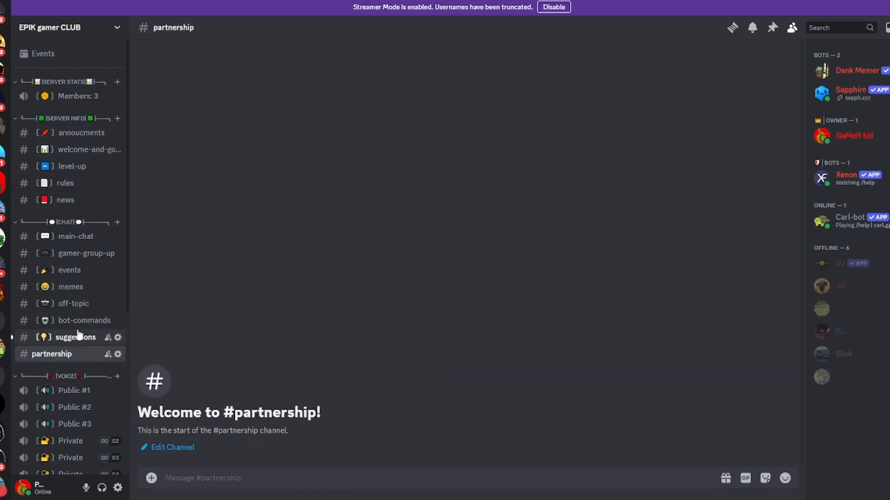
{"action": "mouse_move", "coordinate": [78, 149]}
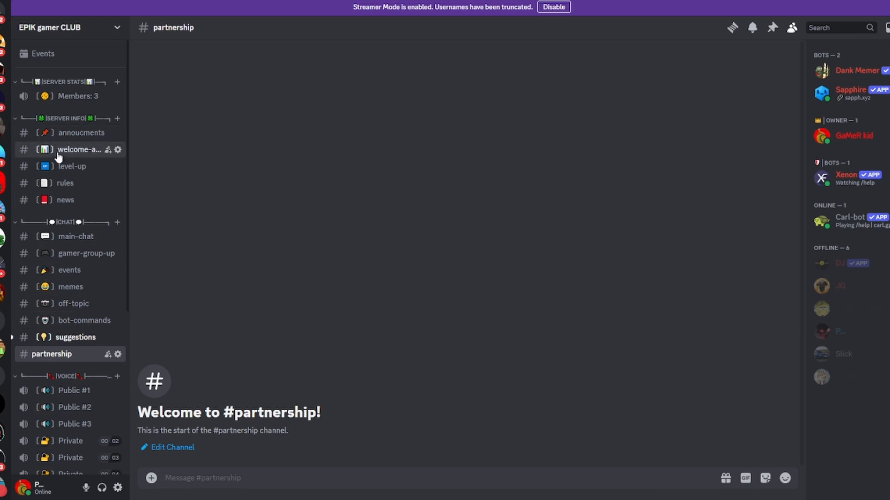
{"action": "left_click", "coordinate": [79, 149]}
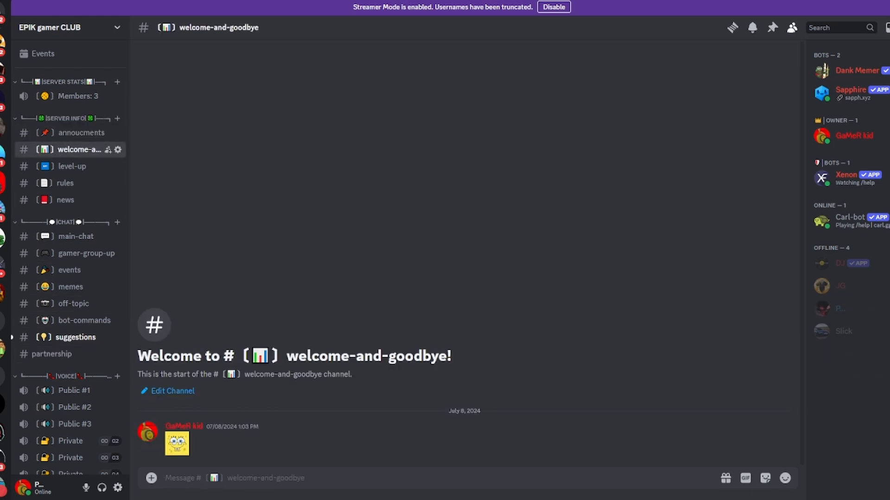
{"action": "mouse_move", "coordinate": [821, 177]}
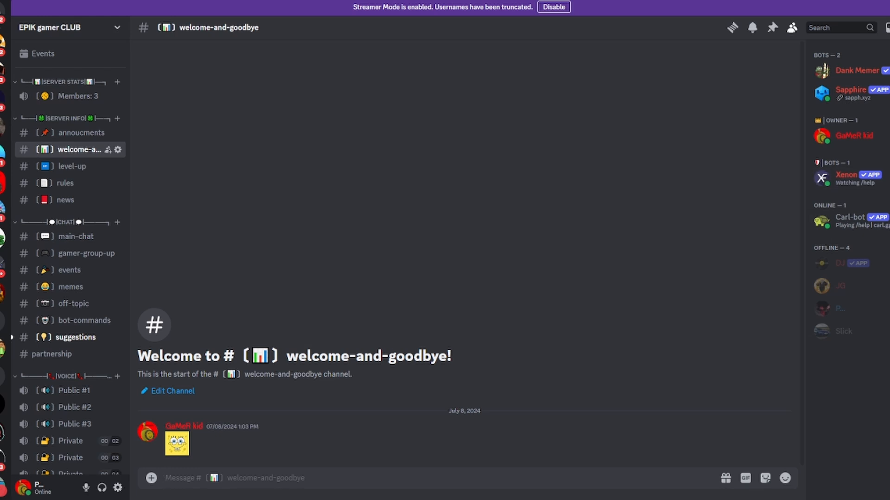
{"action": "scroll", "scroll_direction": "down", "scroll_amount": 3}
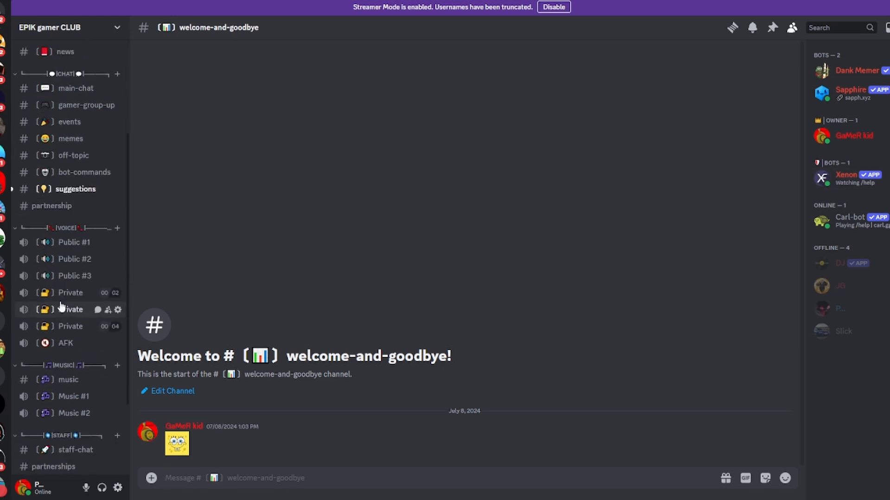
{"action": "scroll", "scroll_direction": "down", "scroll_amount": 3}
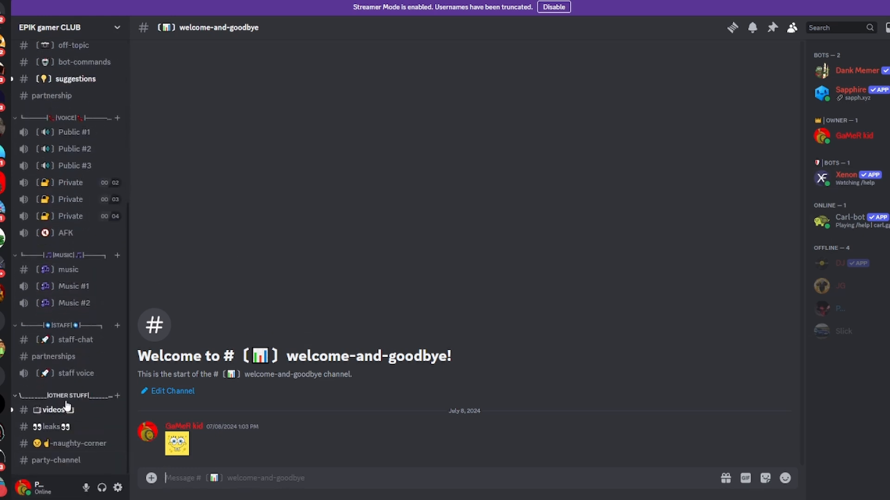
Switch to the videos channel and look through its YouTube and Sapphire new-video posts
{"action": "left_click", "coordinate": [53, 410]}
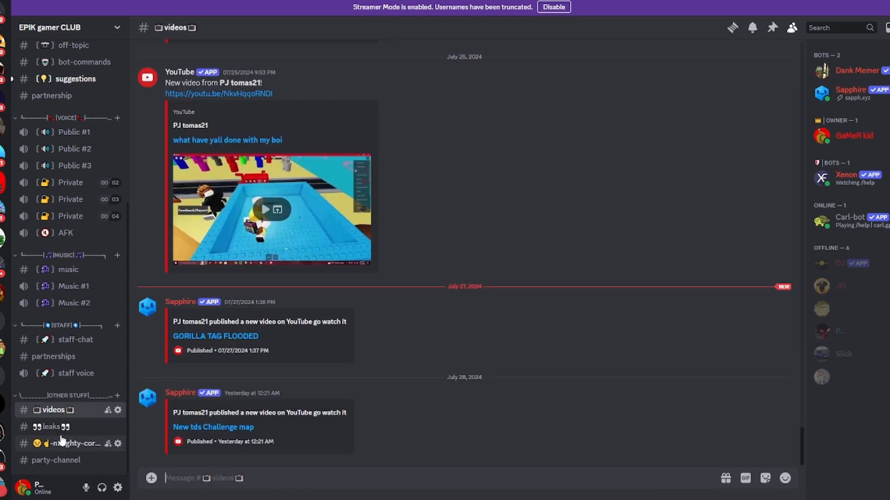
{"action": "mouse_move", "coordinate": [74, 443]}
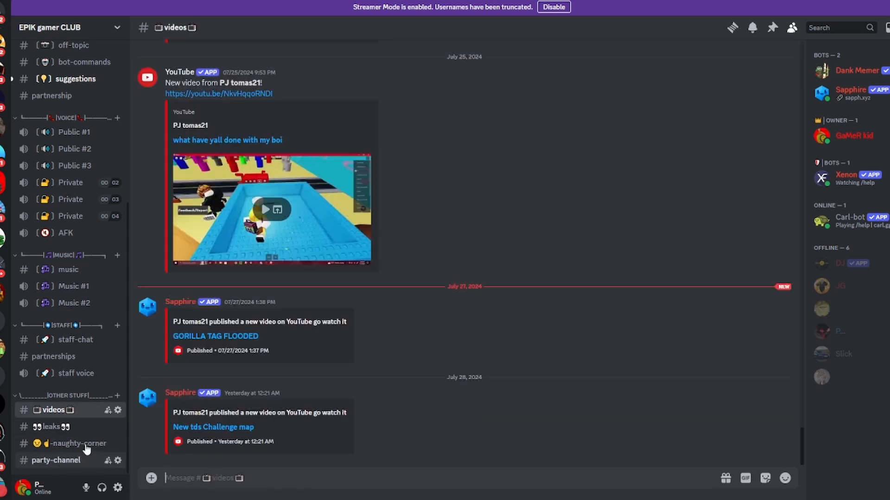
{"action": "scroll", "scroll_direction": "up", "scroll_amount": 3}
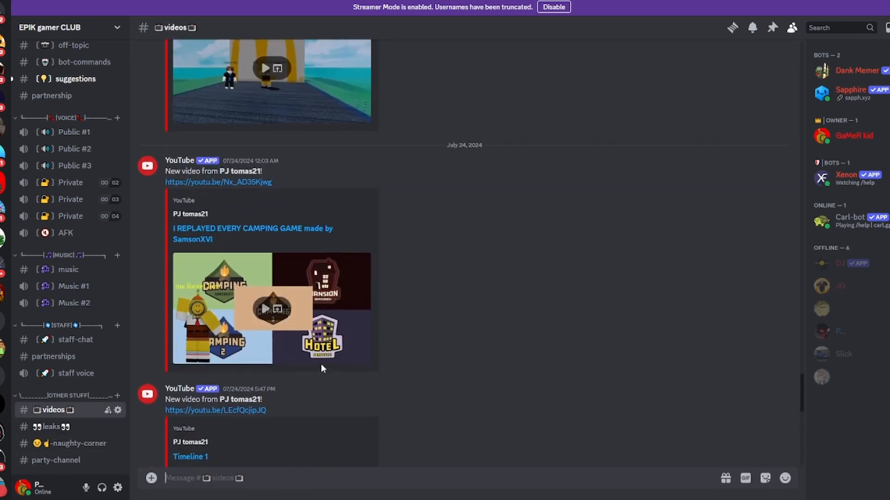
{"action": "scroll", "scroll_direction": "down", "scroll_amount": 3}
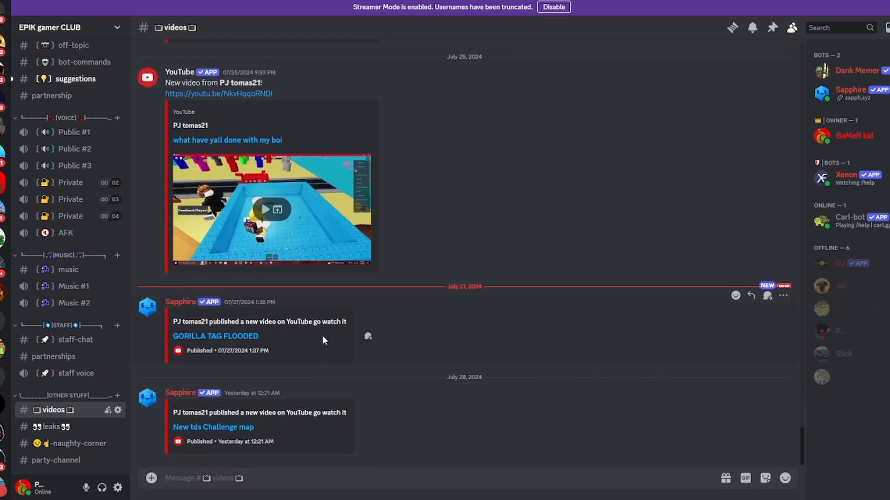
{"action": "mouse_move", "coordinate": [251, 307]}
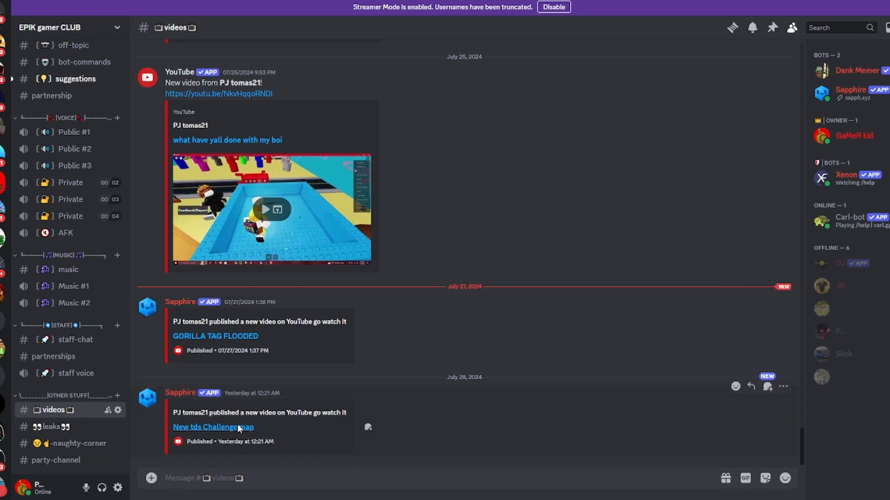
Follow the Sapphire notification's link to play the 'New tds Challenge map' video on YouTube
{"action": "left_click", "coordinate": [214, 428]}
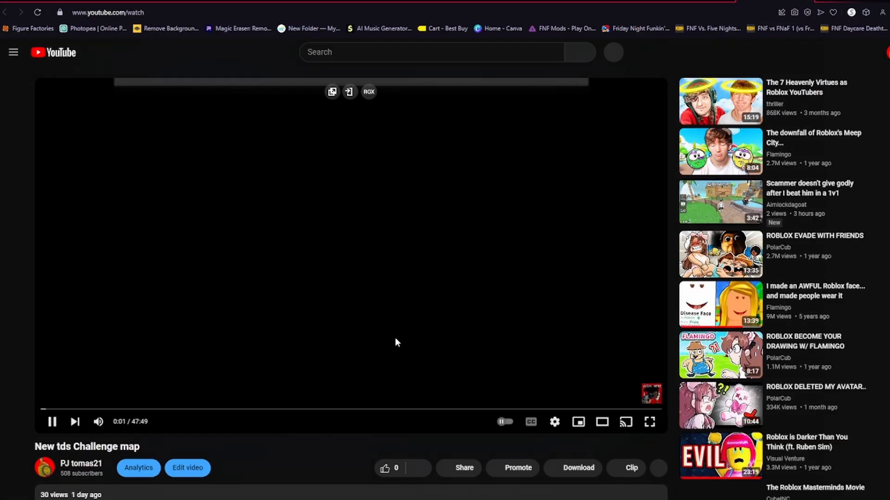
{"action": "scroll", "scroll_direction": "down", "scroll_amount": 3}
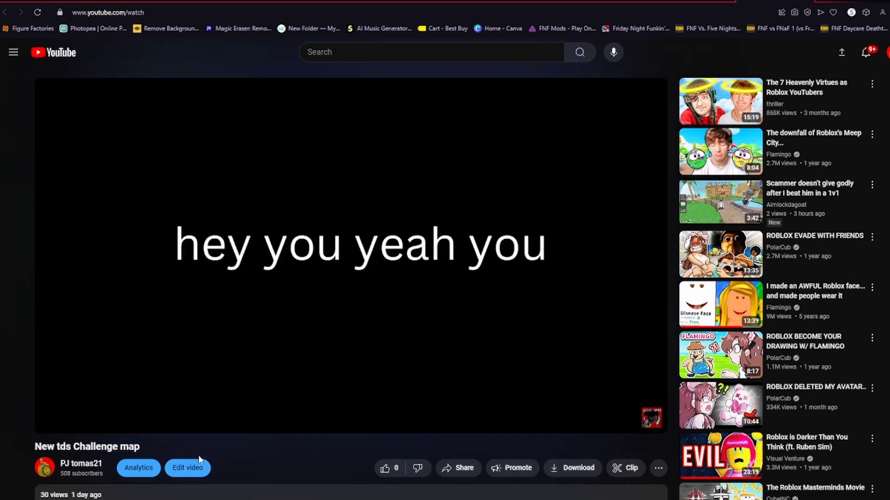
{"action": "mouse_move", "coordinate": [187, 467]}
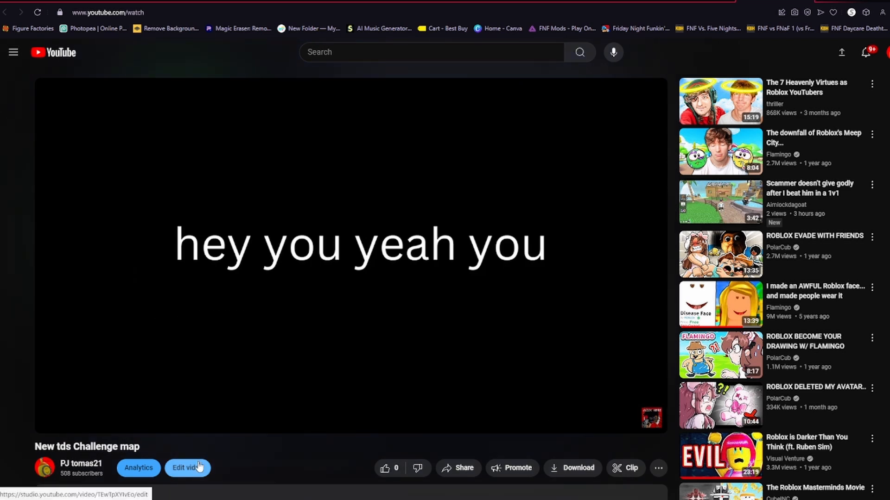
{"action": "mouse_move", "coordinate": [326, 477]}
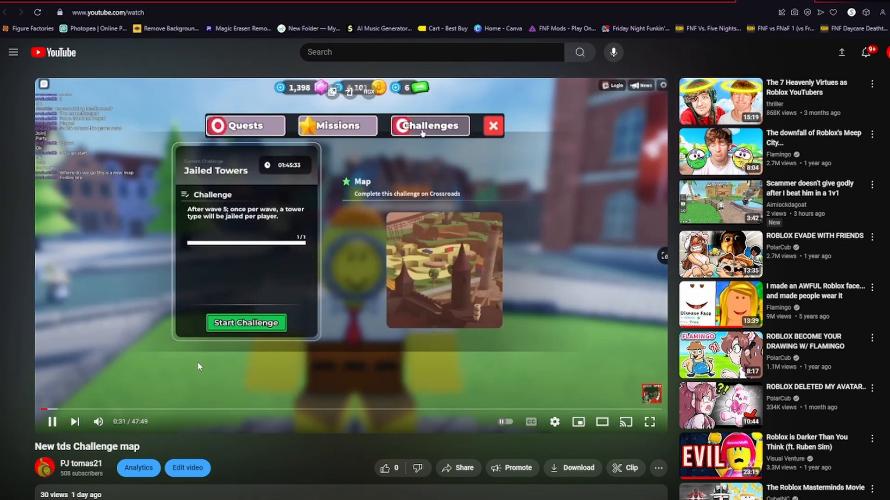
{"action": "mouse_move", "coordinate": [145, 408]}
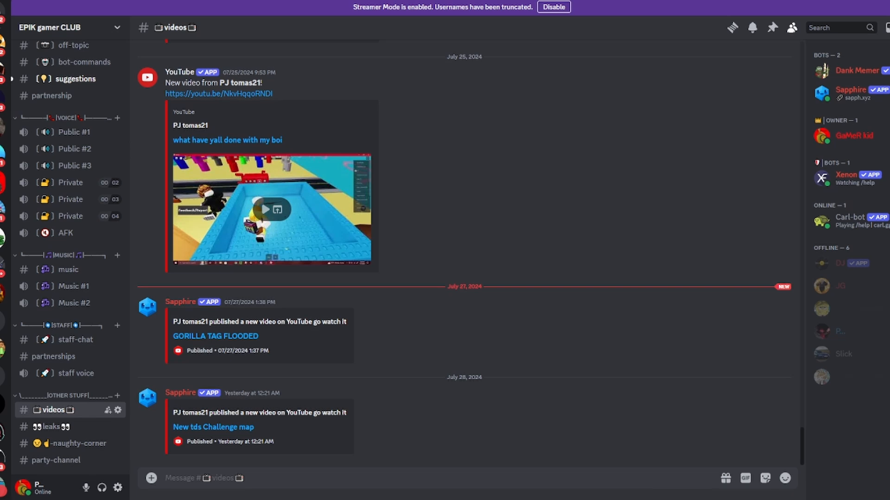
{"action": "mouse_move", "coordinate": [710, 273]}
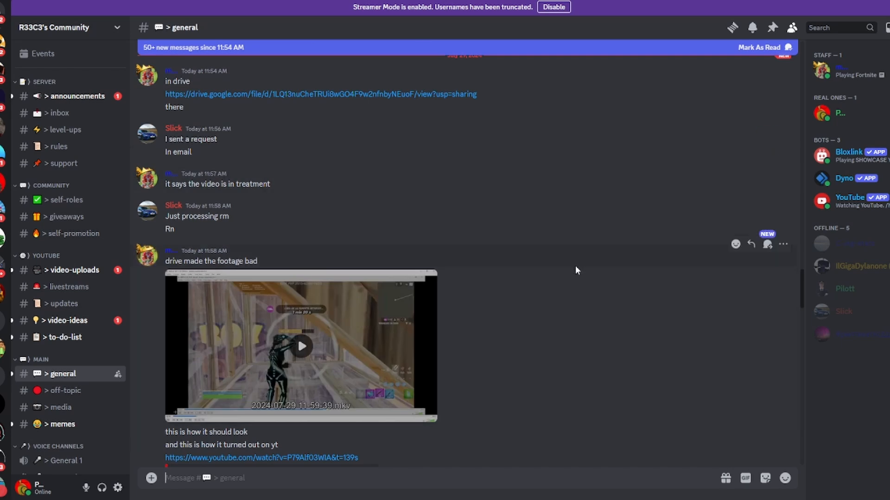
Play the uploaded gameplay footage clip in the other server's general chat
{"action": "left_click", "coordinate": [300, 346]}
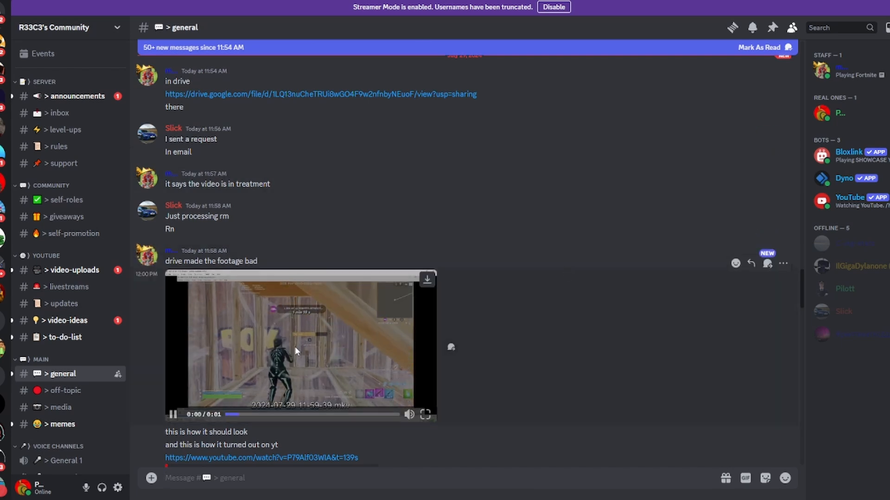
{"action": "left_click", "coordinate": [172, 415]}
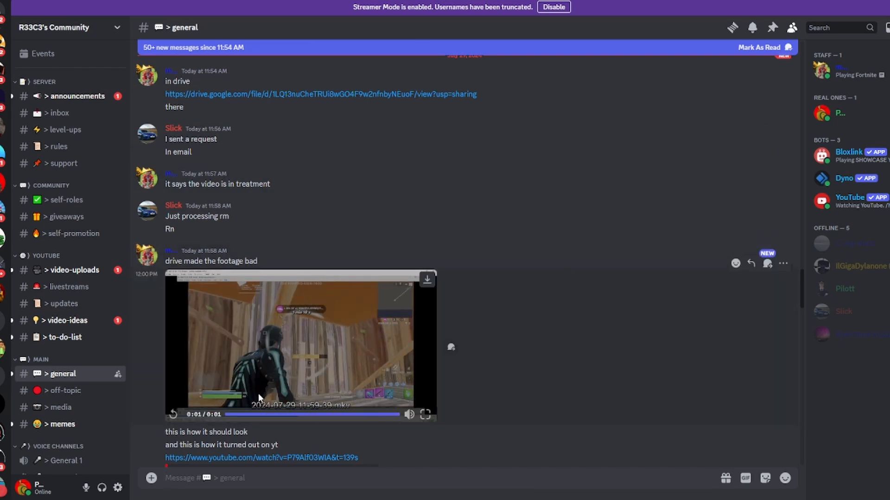
{"action": "scroll", "scroll_direction": "down", "scroll_amount": 3}
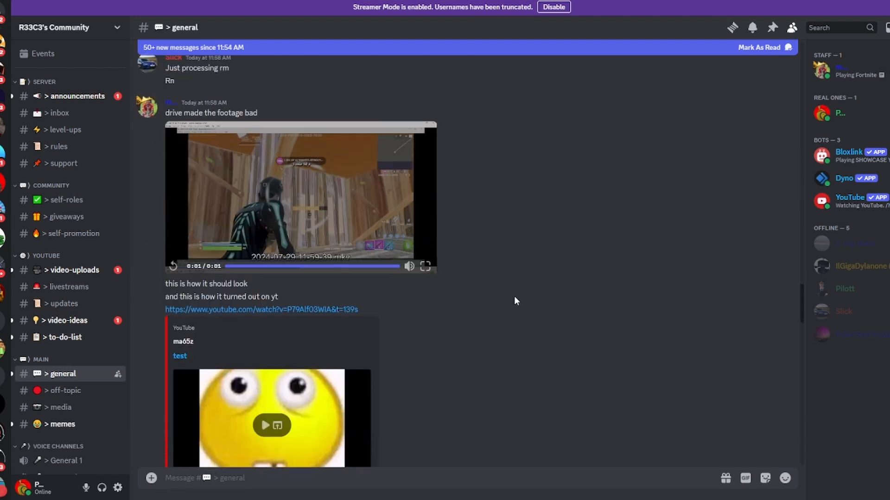
{"action": "scroll", "scroll_direction": "down", "scroll_amount": 3}
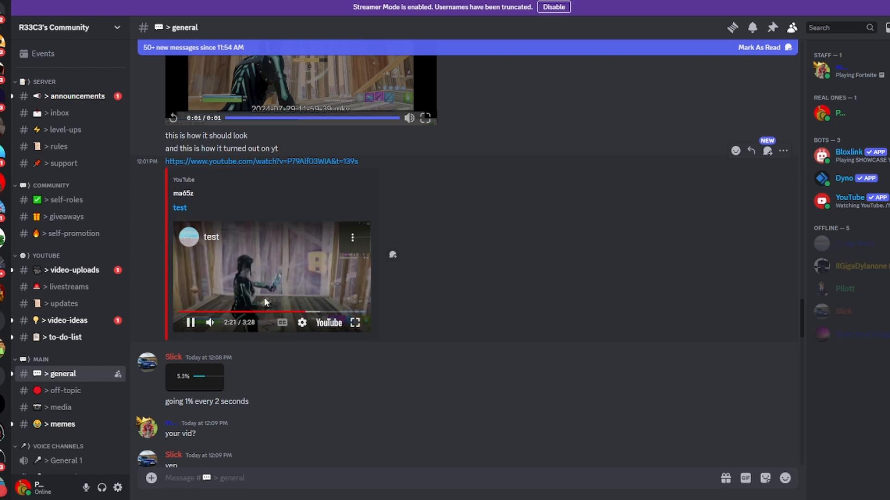
Play the embedded YouTube test video, seeking to an earlier point, and read later messages
{"action": "left_click", "coordinate": [211, 313]}
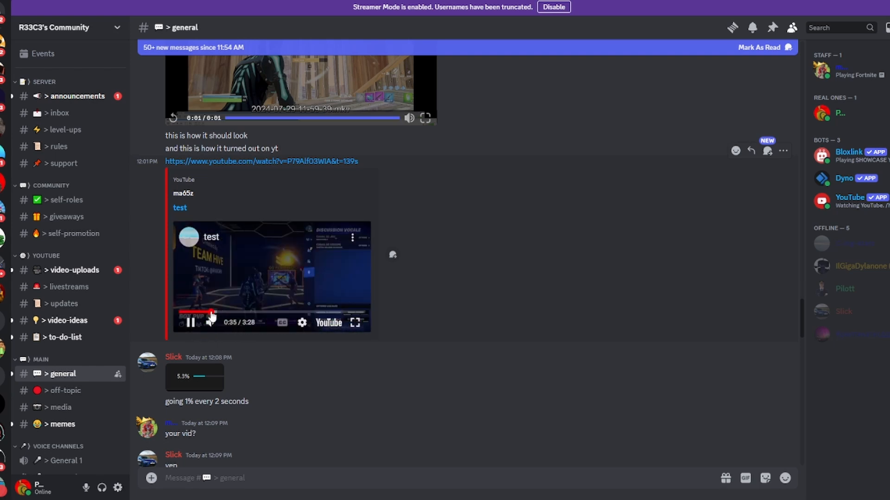
{"action": "scroll", "scroll_direction": "down", "scroll_amount": 3}
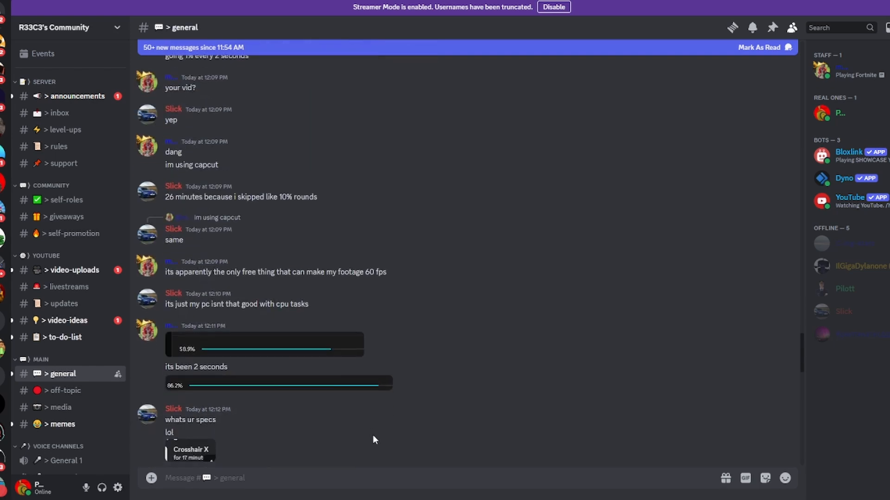
{"action": "mouse_move", "coordinate": [9, 265]}
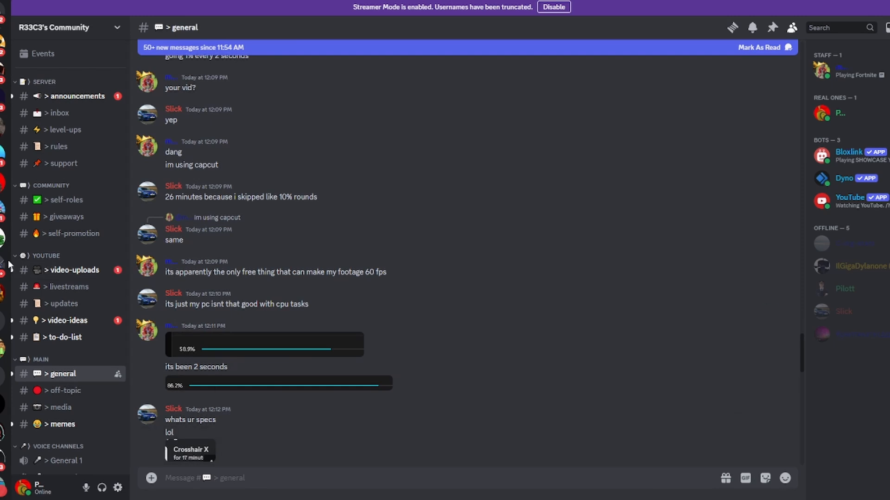
{"action": "mouse_move", "coordinate": [3, 182]}
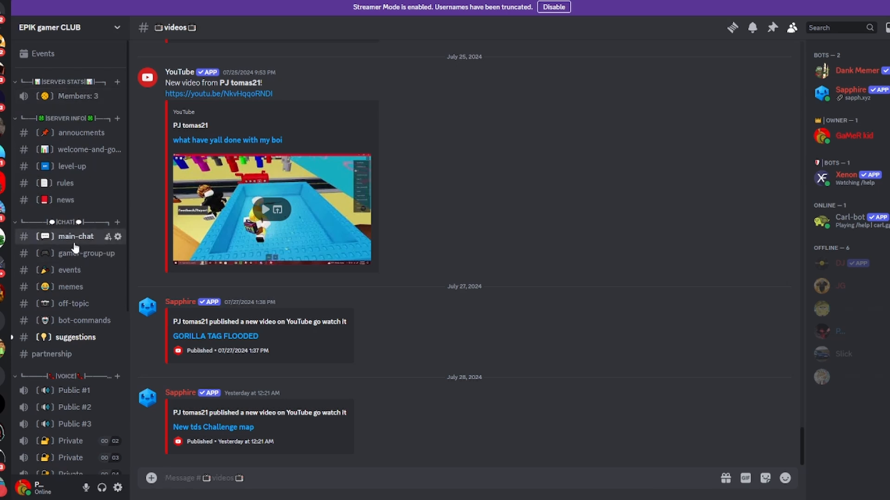
Start a main-chat message of custom Screenshot face emojis using the emoji picker
{"action": "left_click", "coordinate": [75, 236]}
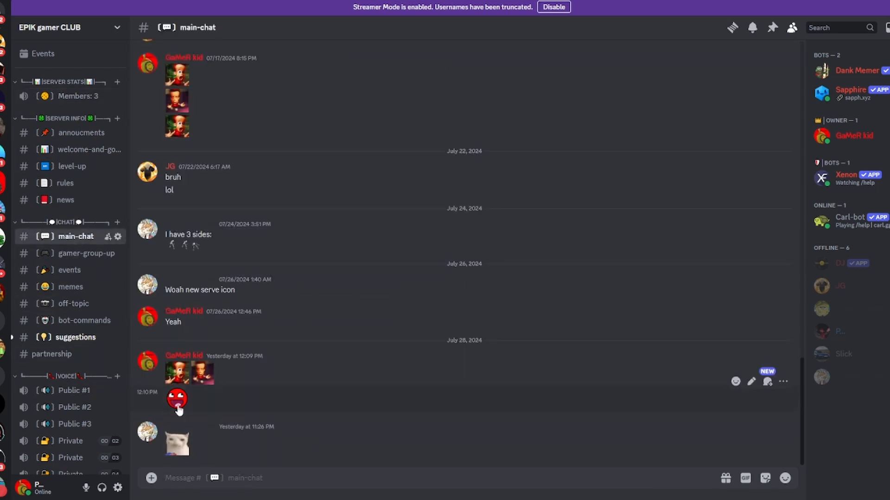
{"action": "mouse_move", "coordinate": [324, 464]}
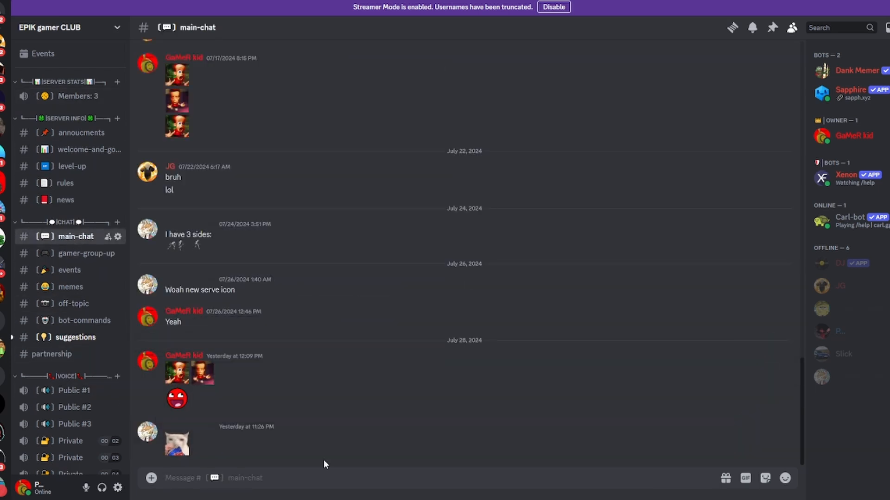
{"action": "left_click", "coordinate": [784, 479]}
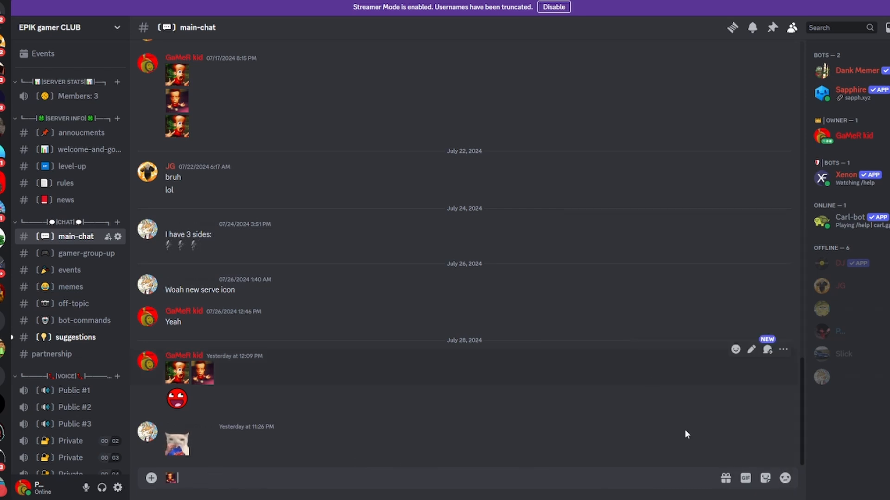
{"action": "left_click", "coordinate": [784, 478]}
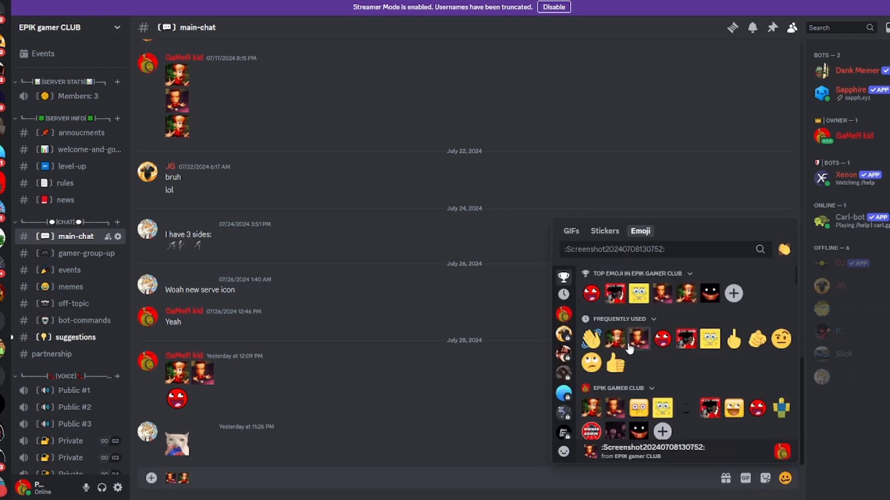
{"action": "mouse_move", "coordinate": [615, 339]}
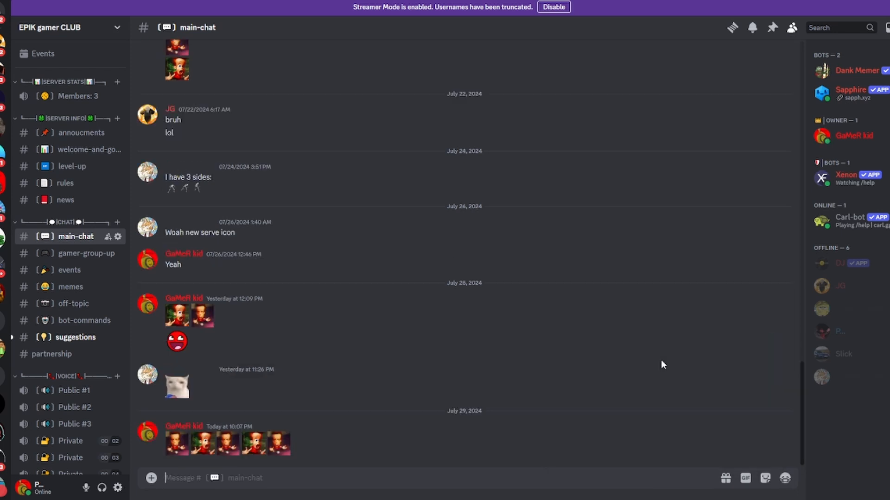
{"action": "mouse_move", "coordinate": [187, 451]}
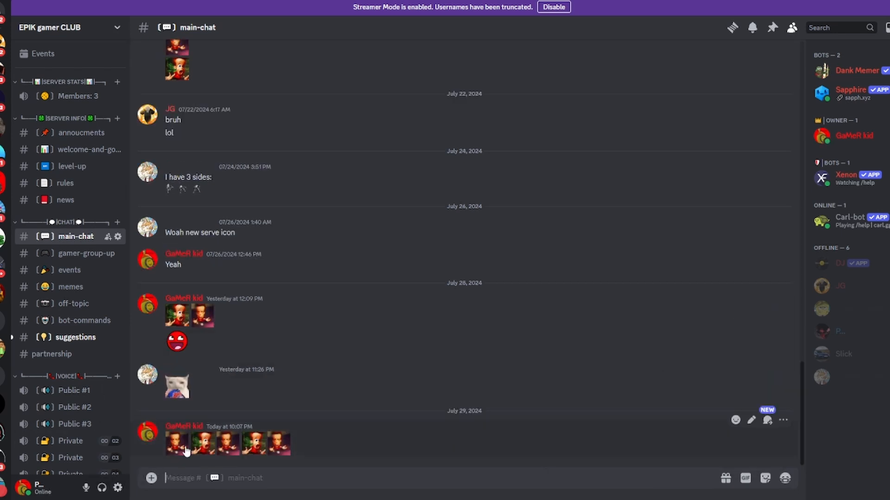
{"action": "mouse_move", "coordinate": [254, 456]}
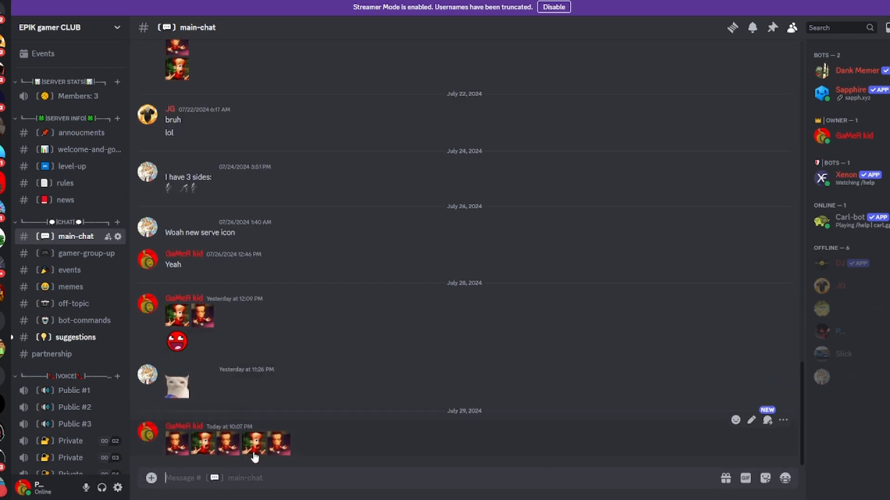
{"action": "mouse_move", "coordinate": [88, 253]}
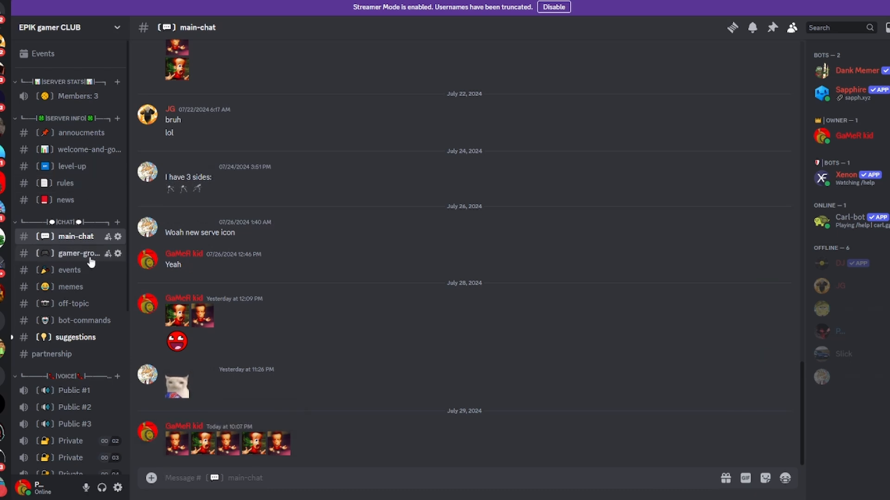
Browse the gamer-group-up, events, memes and bot-commands channels
{"action": "left_click", "coordinate": [78, 253]}
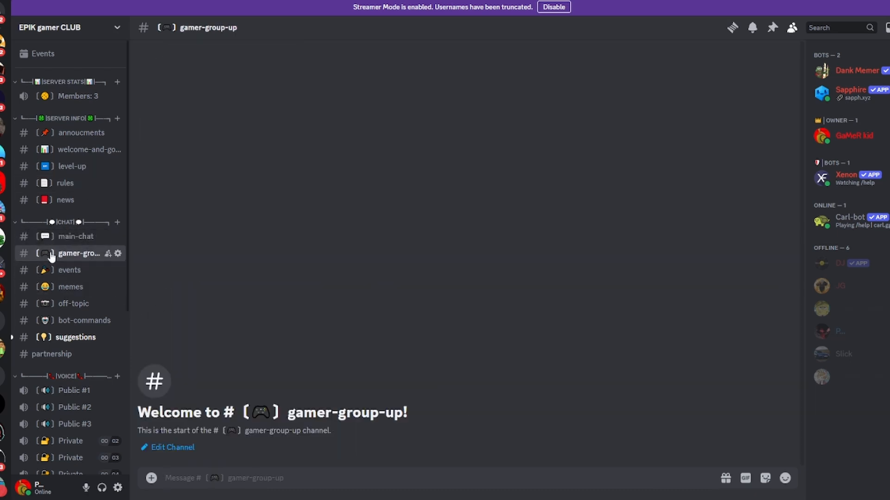
{"action": "left_click", "coordinate": [70, 270]}
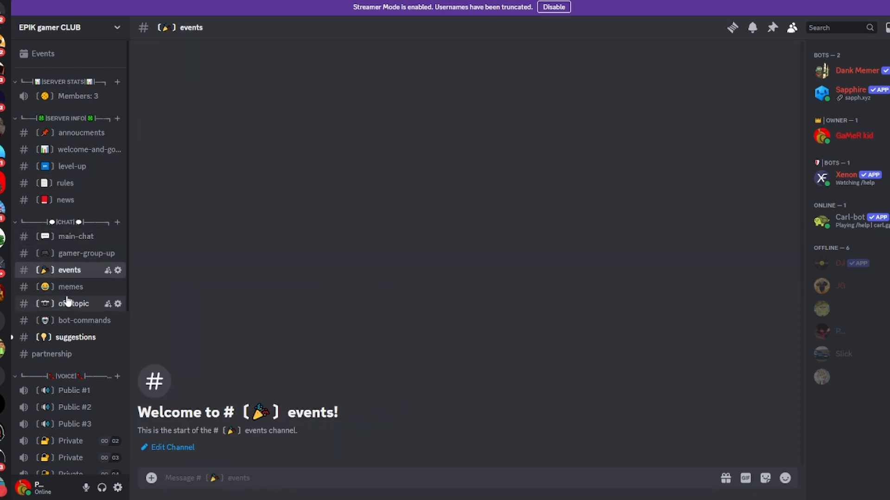
{"action": "left_click", "coordinate": [70, 287]}
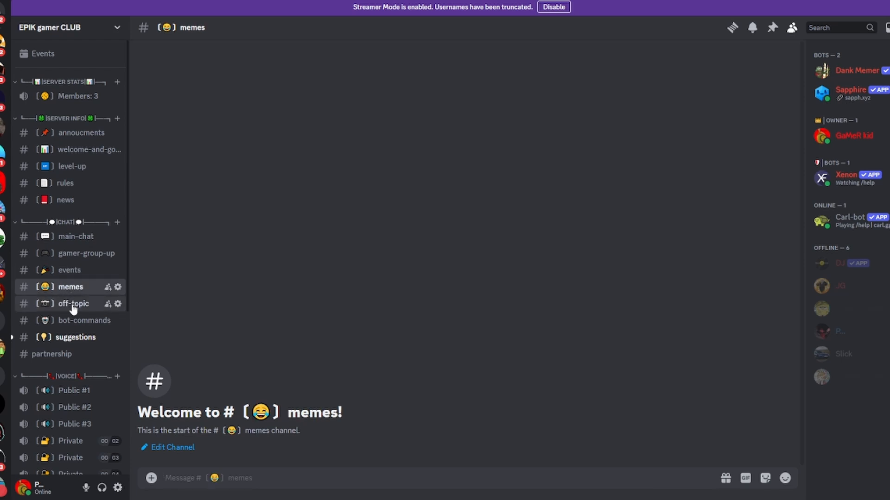
{"action": "left_click", "coordinate": [83, 320]}
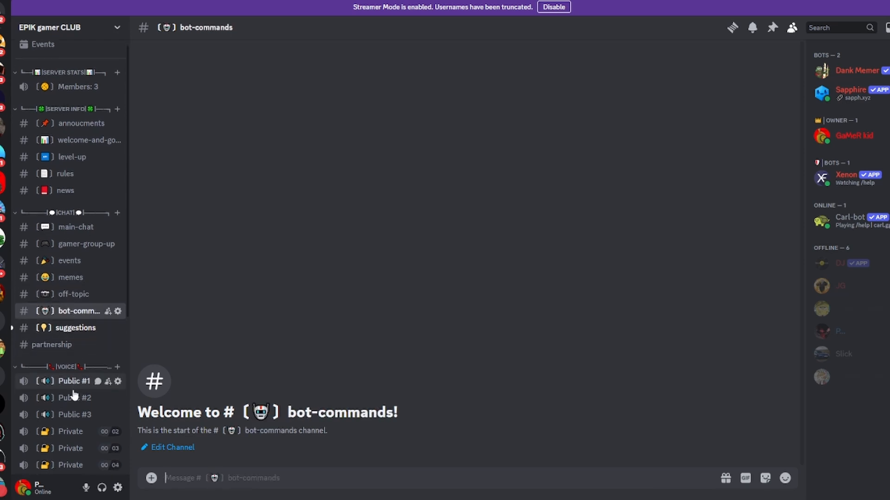
Briefly join and leave a Private voice channel, then land in the music channel
{"action": "left_click", "coordinate": [70, 359]}
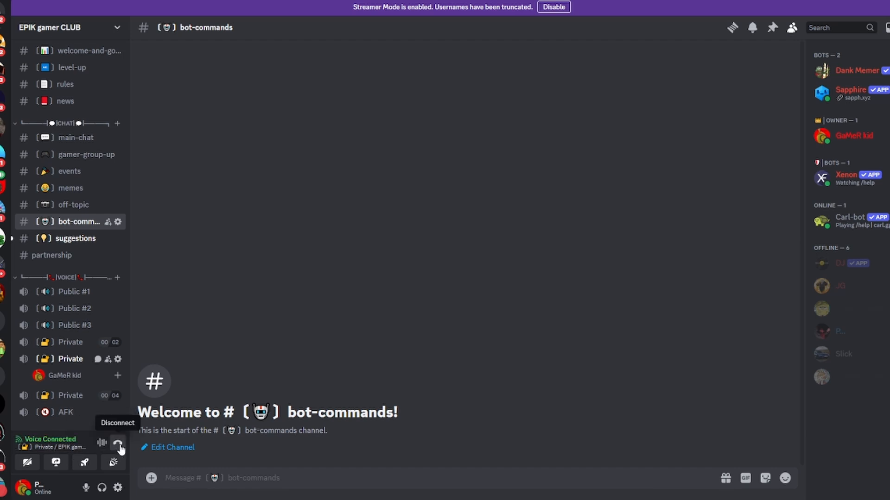
{"action": "left_click", "coordinate": [118, 443]}
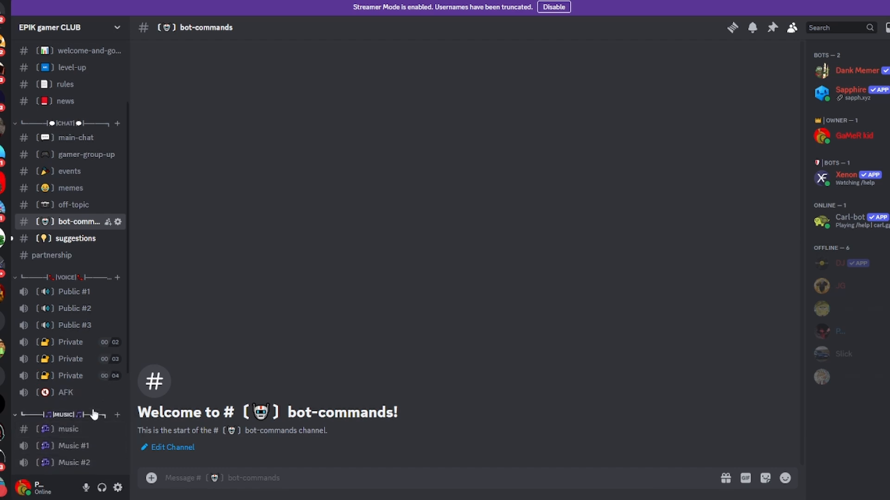
{"action": "scroll", "scroll_direction": "down", "scroll_amount": 3}
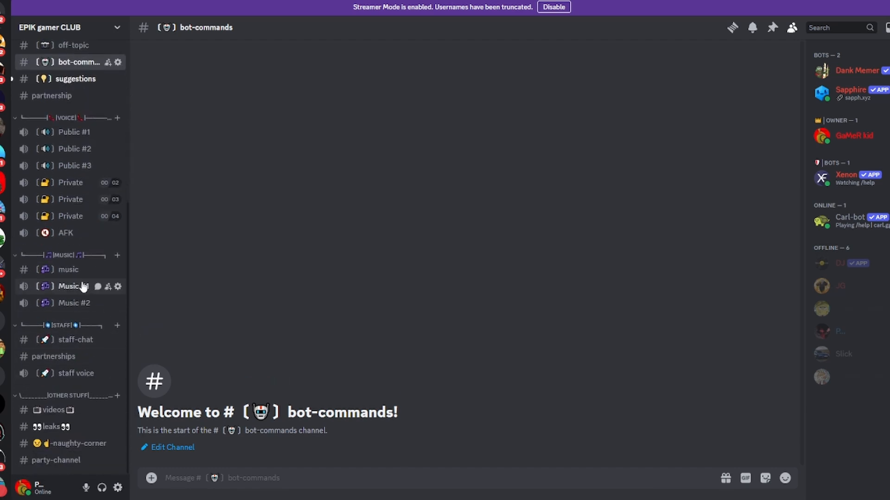
{"action": "mouse_move", "coordinate": [51, 287]}
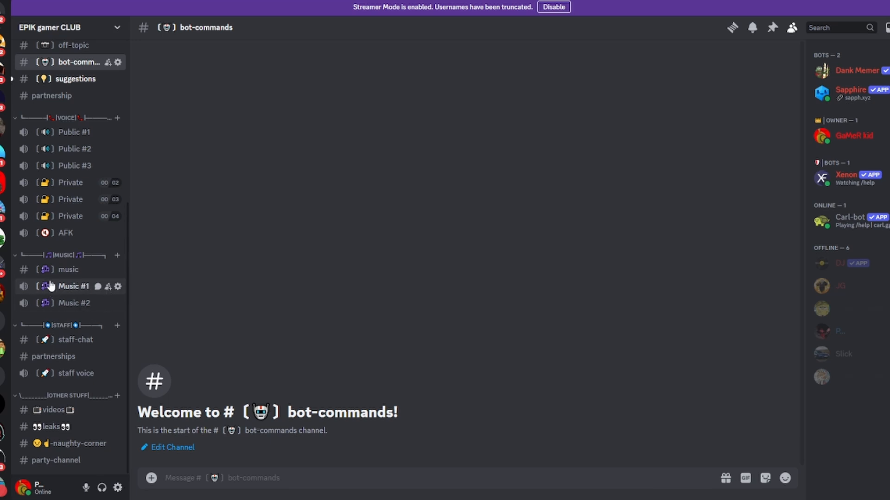
{"action": "left_click", "coordinate": [67, 270]}
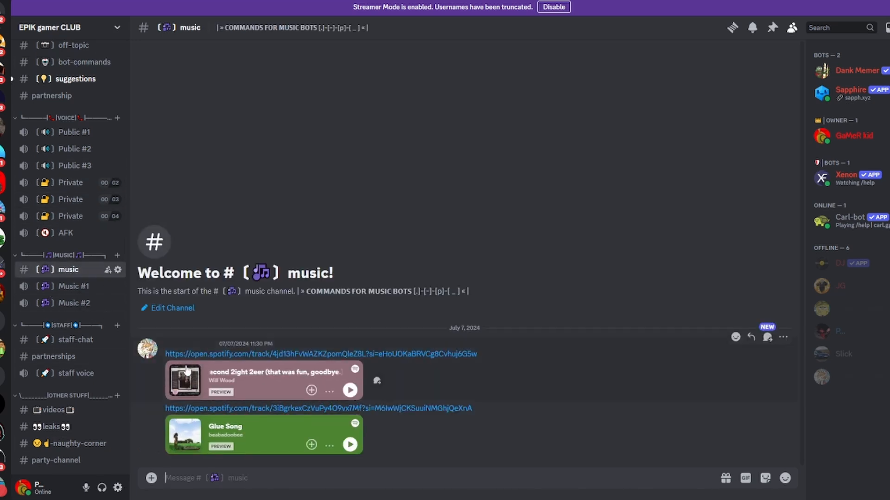
Play the first shared Spotify song preview and follow the Glue Song link to Spotify
{"action": "left_click", "coordinate": [147, 350]}
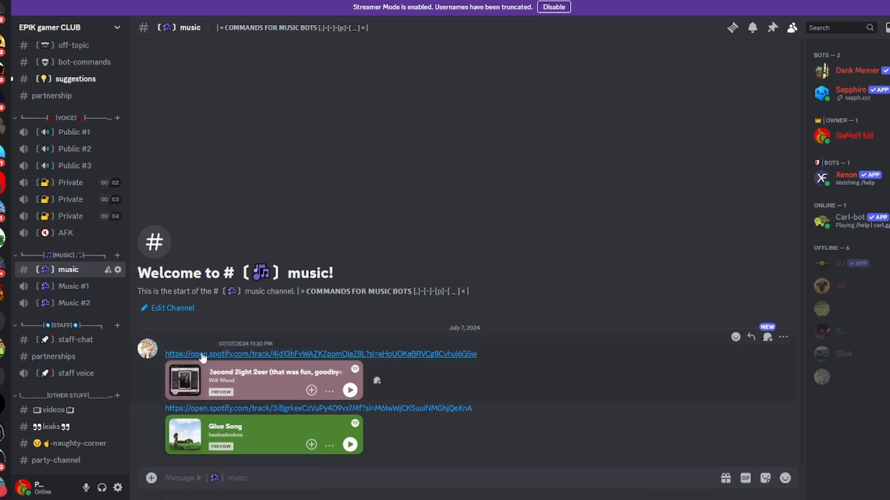
{"action": "left_click", "coordinate": [349, 444]}
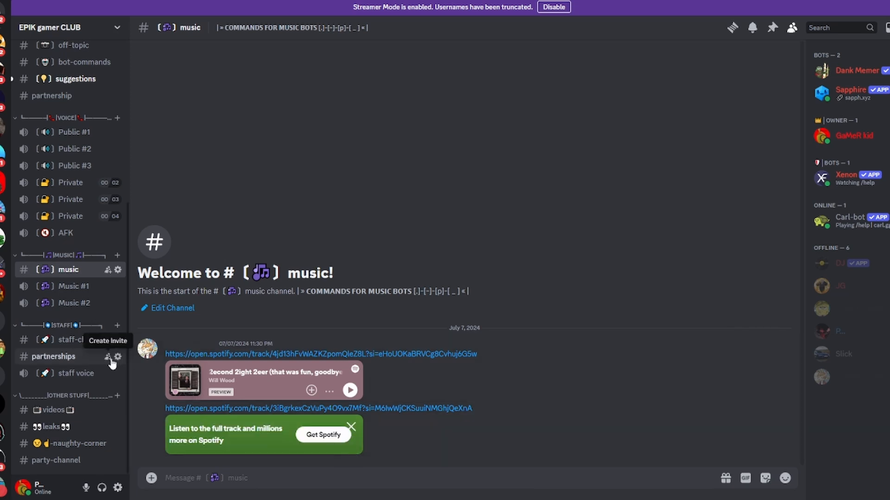
{"action": "mouse_move", "coordinate": [75, 340]}
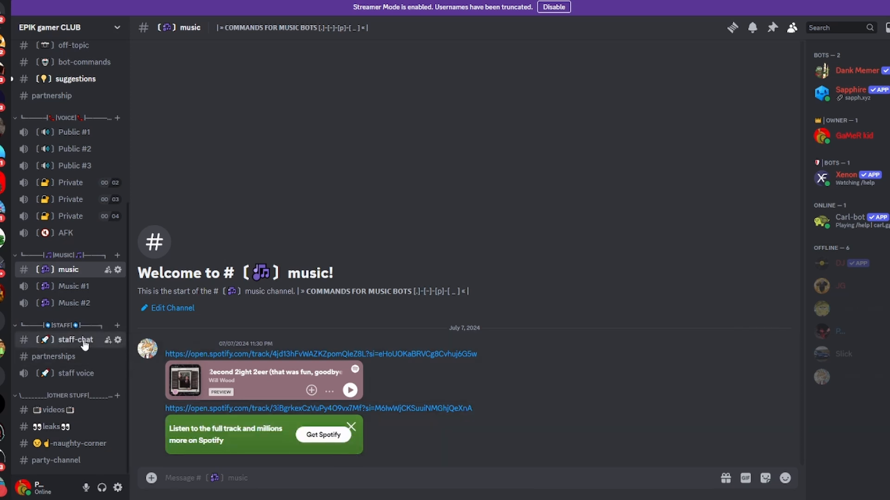
Look through staff-chat (leaving staff voice), partnerships and leaks
{"action": "left_click", "coordinate": [75, 340]}
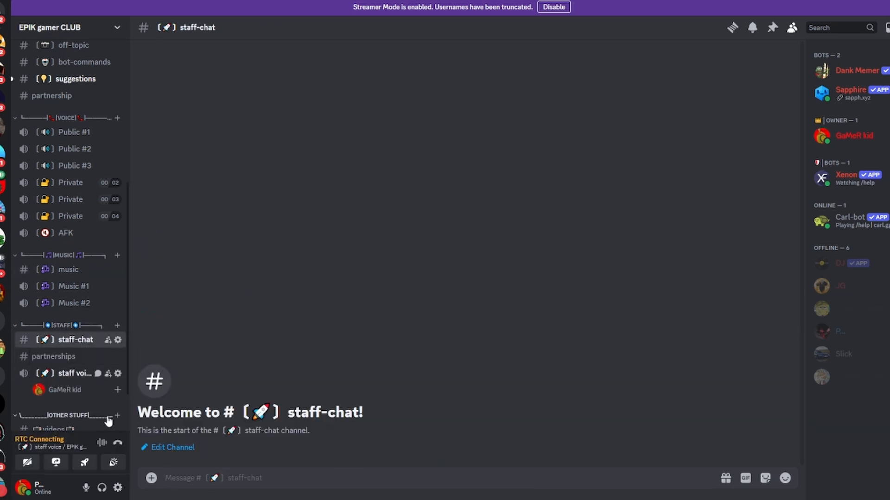
{"action": "left_click", "coordinate": [56, 415]}
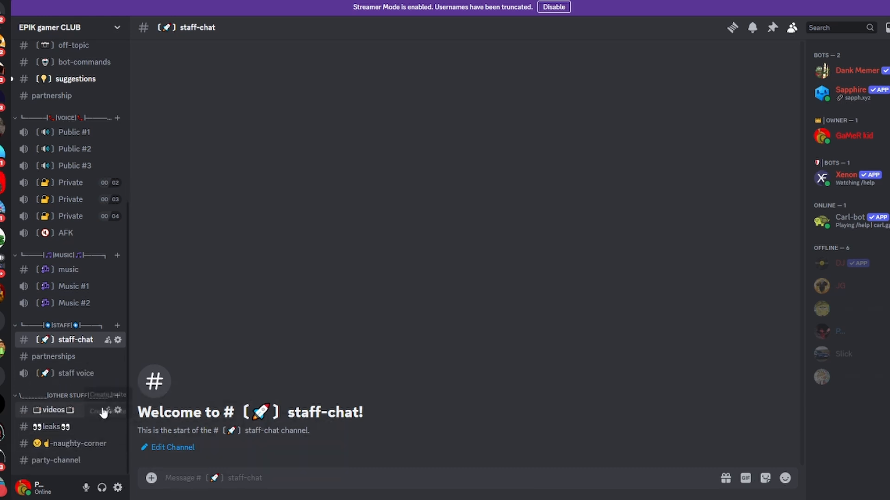
{"action": "left_click", "coordinate": [53, 356]}
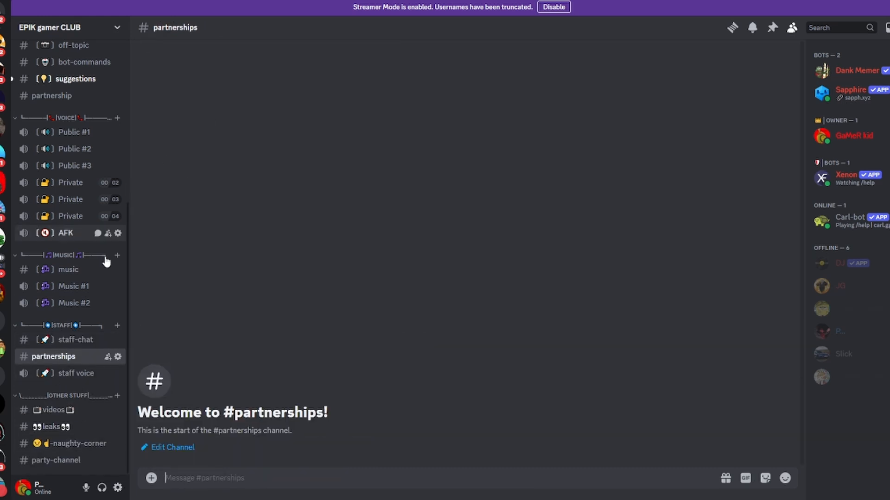
{"action": "mouse_move", "coordinate": [44, 410]}
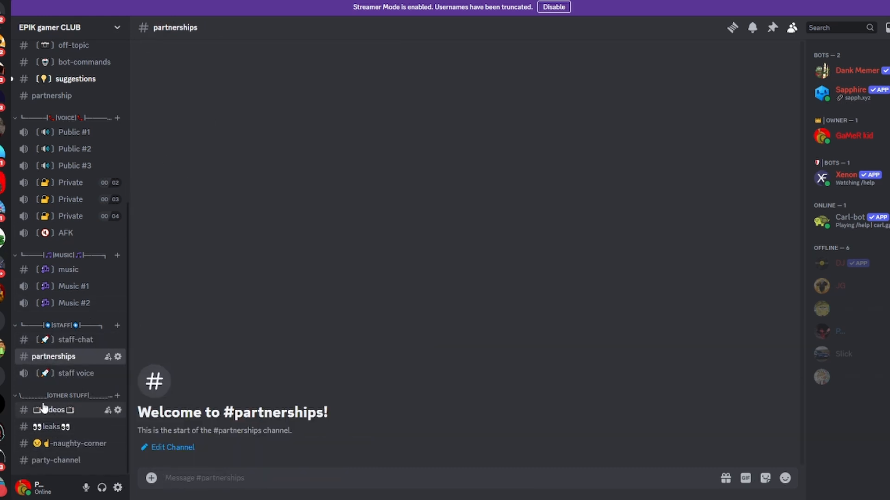
{"action": "left_click", "coordinate": [50, 427]}
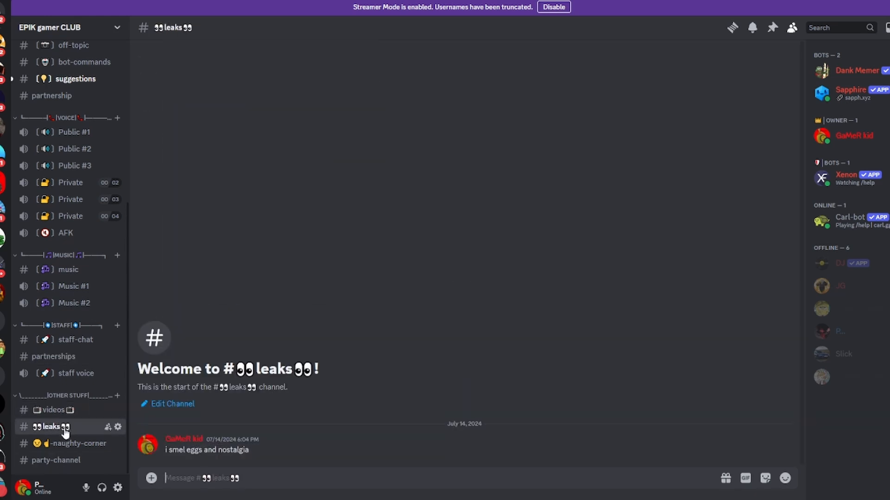
{"action": "mouse_move", "coordinate": [96, 438]}
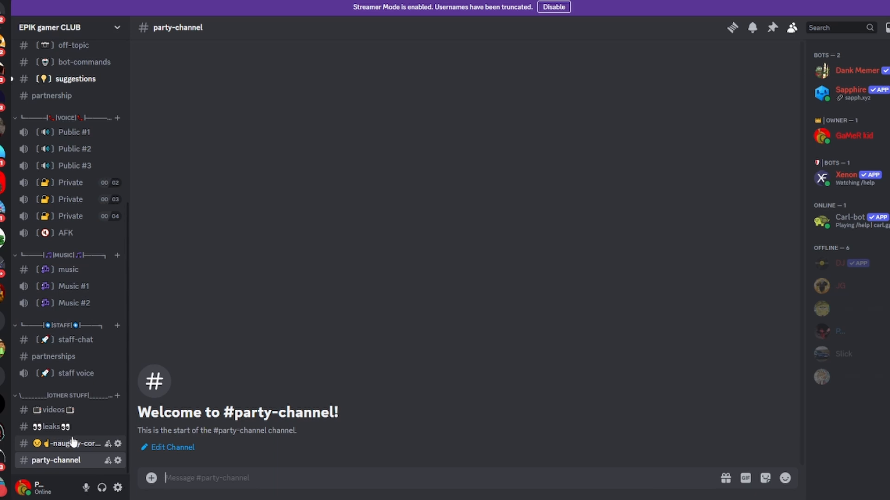
Check naughty-corner and leaks again, ending in the videos channel
{"action": "left_click", "coordinate": [67, 443]}
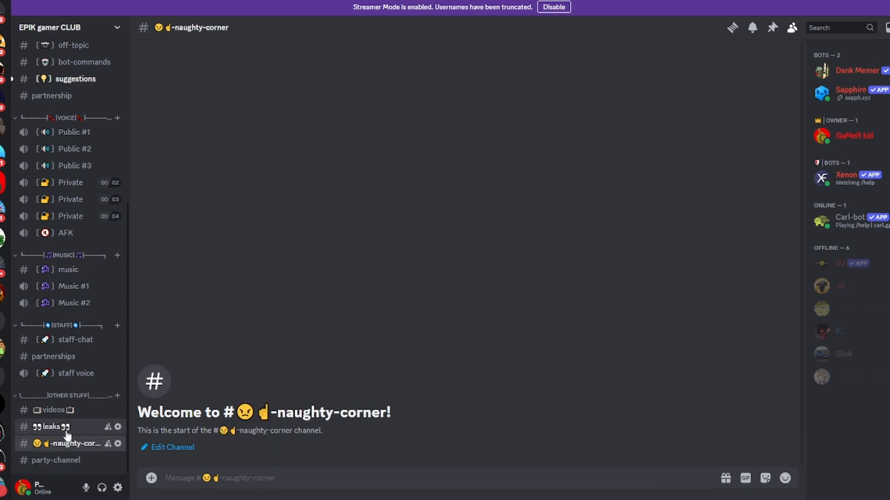
{"action": "left_click", "coordinate": [54, 426]}
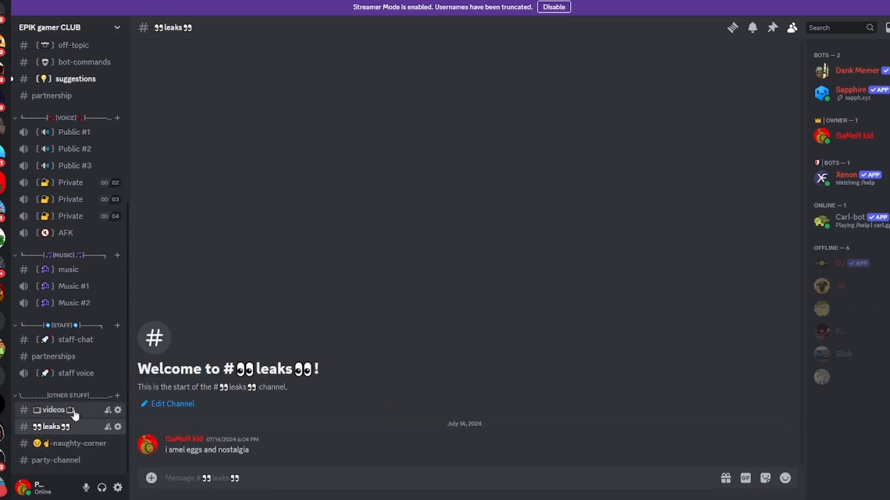
{"action": "left_click", "coordinate": [54, 410]}
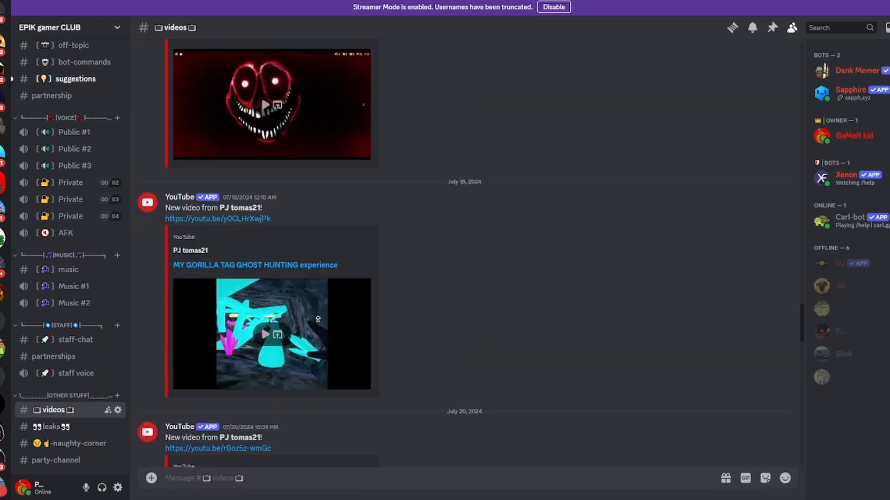
Scroll through PJ tomas21's new-video posts down to 'ROBLOX the dusty trip' and 'THE END of an era'
{"action": "scroll", "scroll_direction": "up", "scroll_amount": 3}
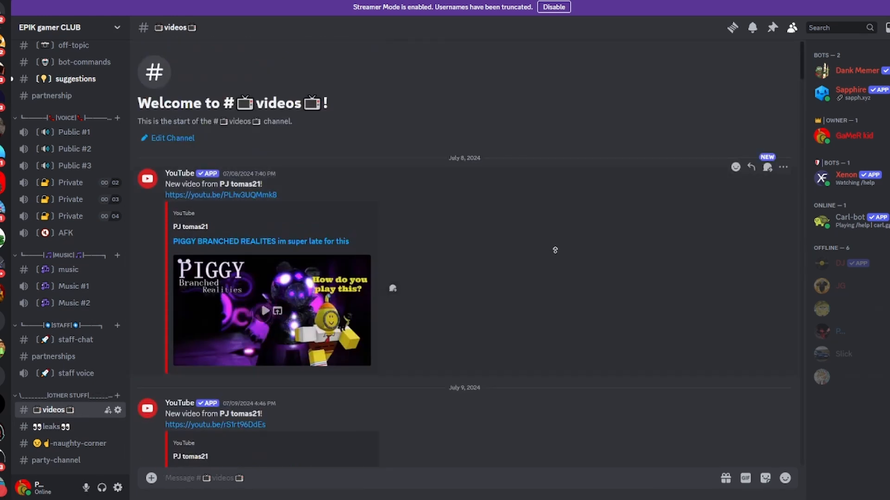
{"action": "scroll", "scroll_direction": "down", "scroll_amount": 3}
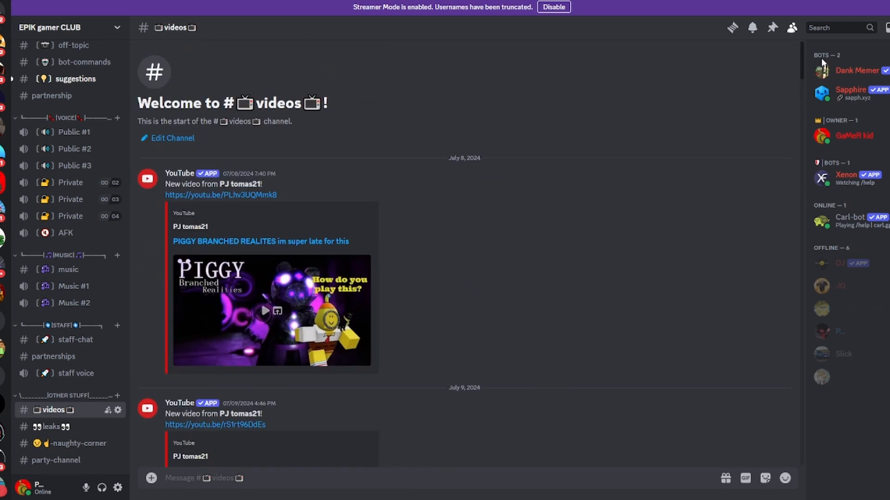
{"action": "scroll", "scroll_direction": "down", "scroll_amount": 3}
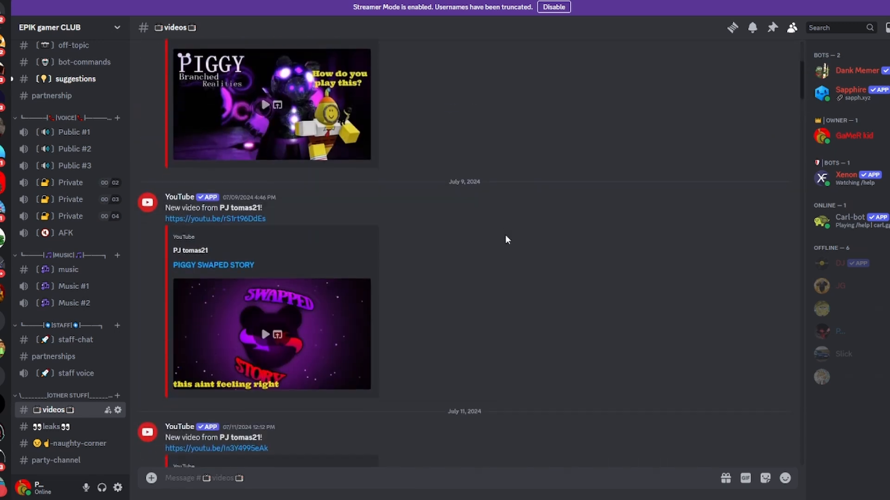
{"action": "scroll", "scroll_direction": "down", "scroll_amount": 3}
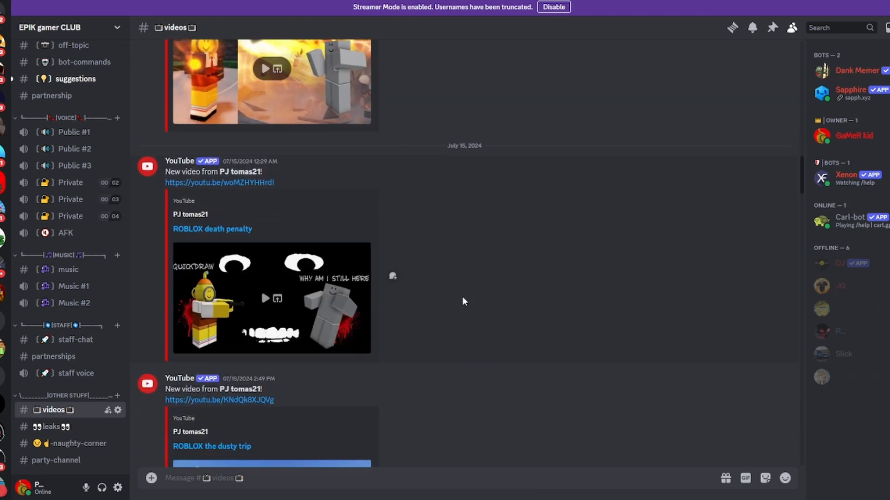
{"action": "scroll", "scroll_direction": "down", "scroll_amount": 3}
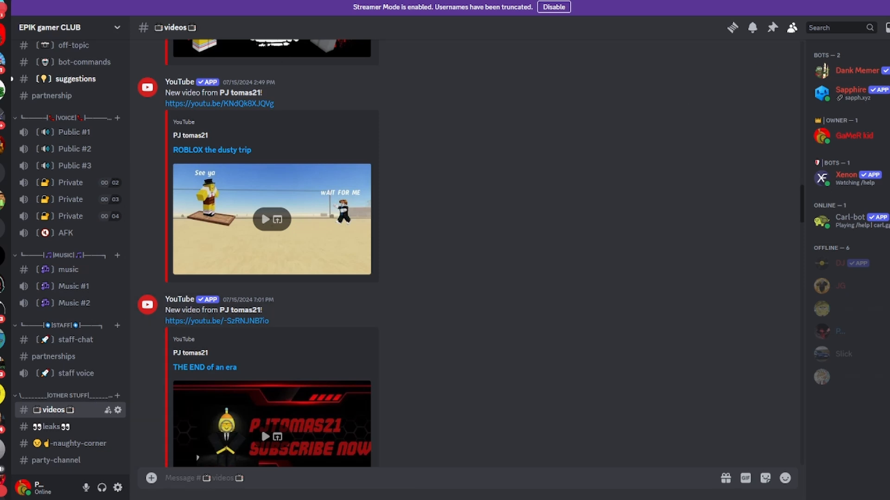
{"action": "scroll", "scroll_direction": "up", "scroll_amount": 3}
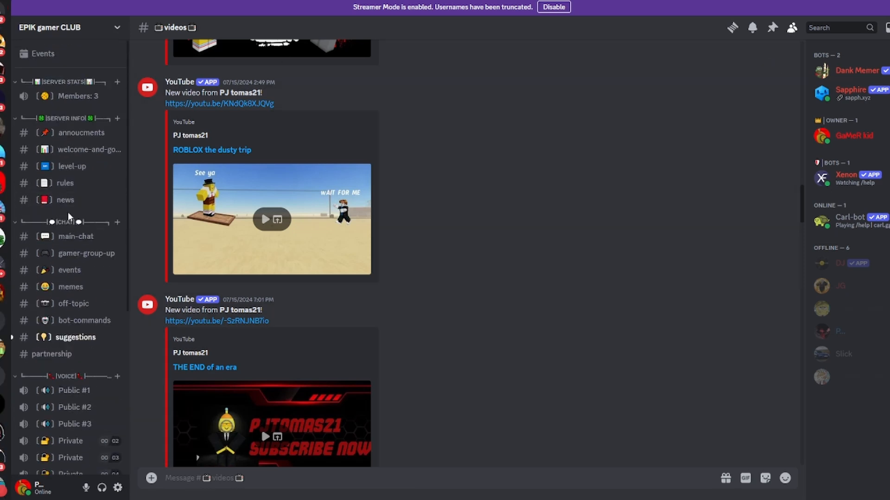
Read main-chat from the channel start down to the latest July 29 messages
{"action": "left_click", "coordinate": [75, 236]}
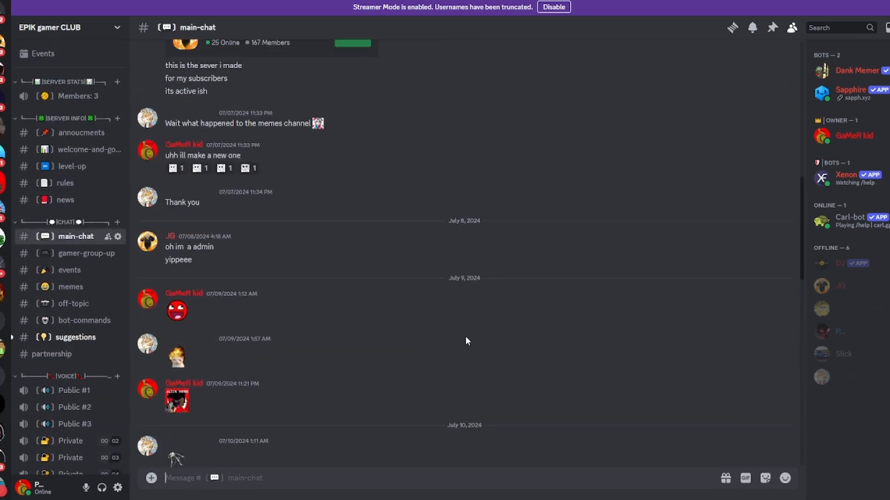
{"action": "scroll", "scroll_direction": "up", "scroll_amount": 3}
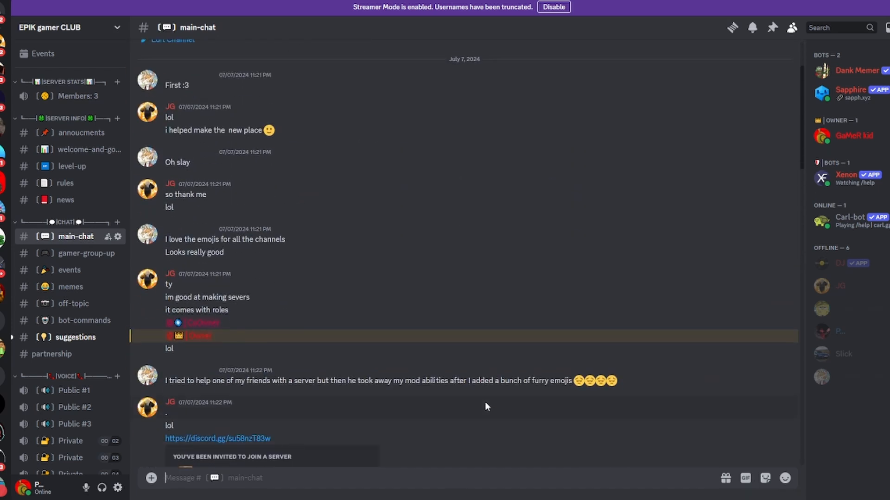
{"action": "mouse_move", "coordinate": [213, 309]}
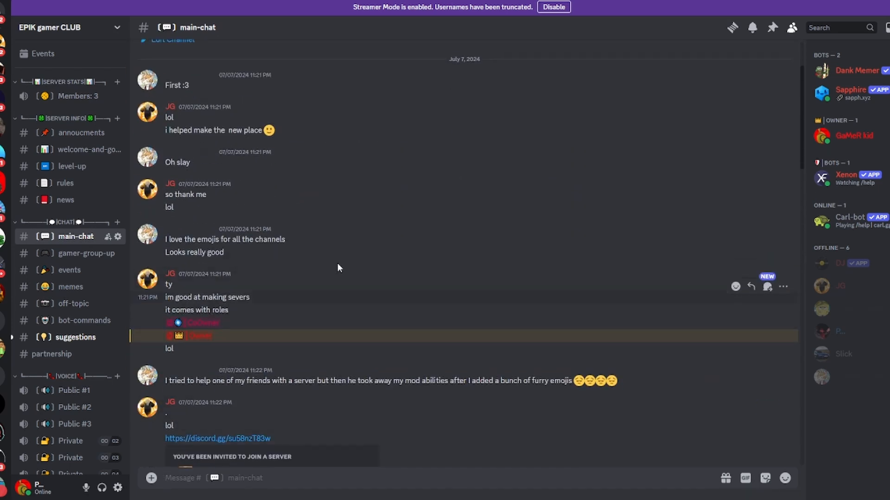
{"action": "mouse_move", "coordinate": [289, 370]}
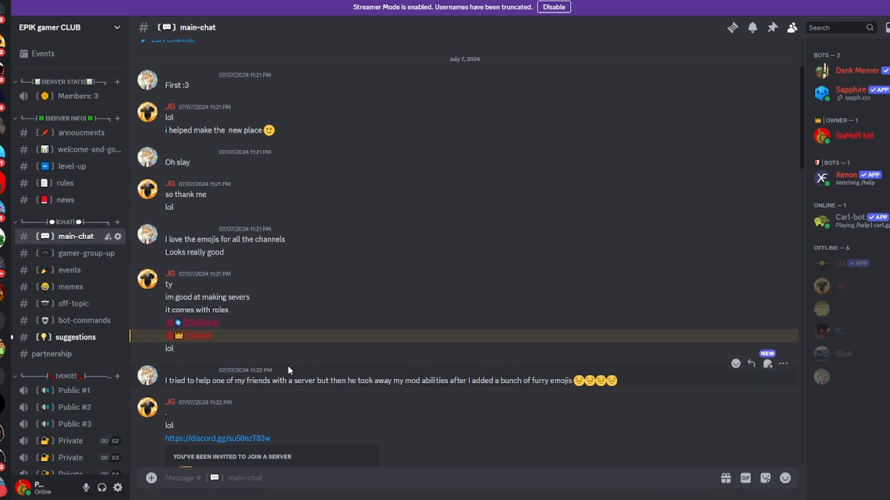
{"action": "scroll", "scroll_direction": "down", "scroll_amount": 3}
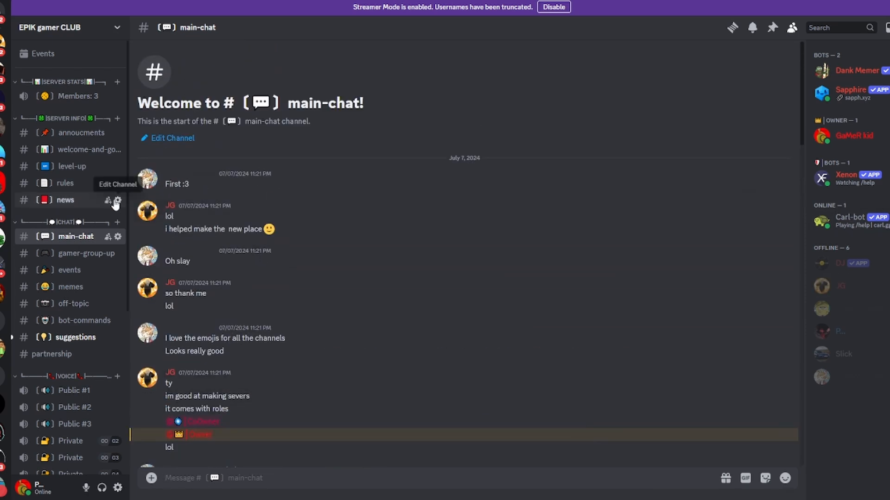
{"action": "left_click", "coordinate": [148, 211]}
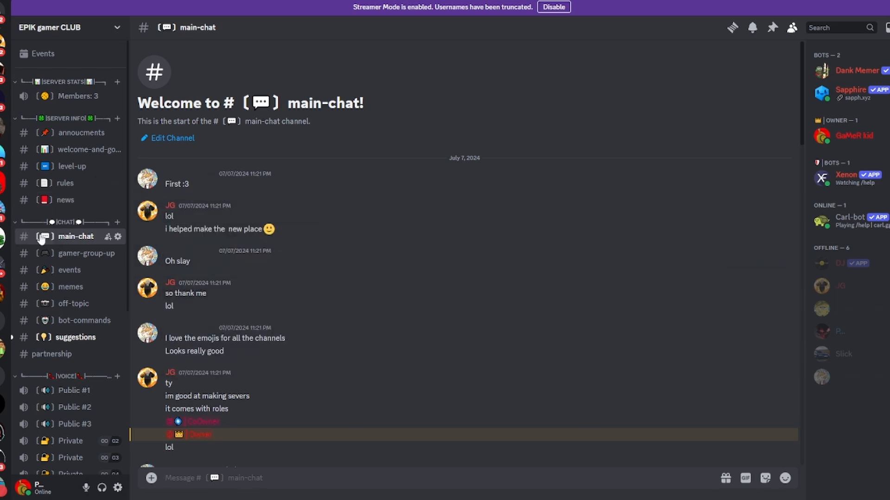
{"action": "scroll", "scroll_direction": "down", "scroll_amount": 3}
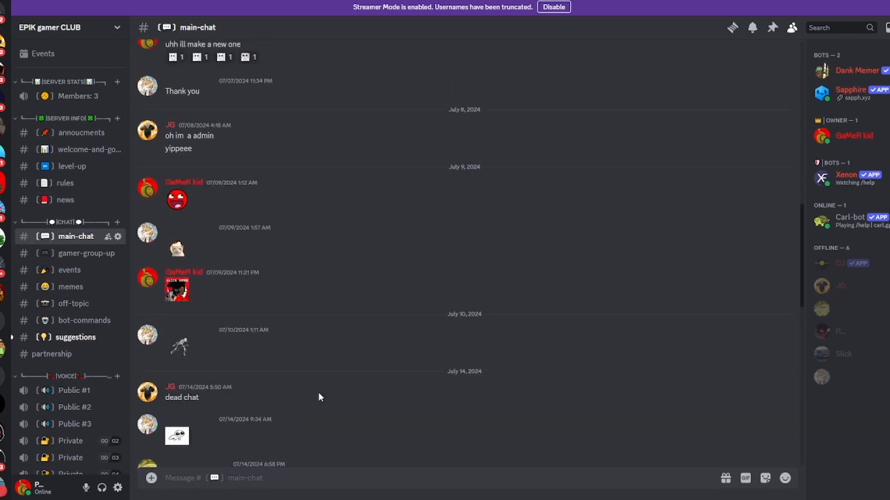
{"action": "scroll", "scroll_direction": "up", "scroll_amount": 3}
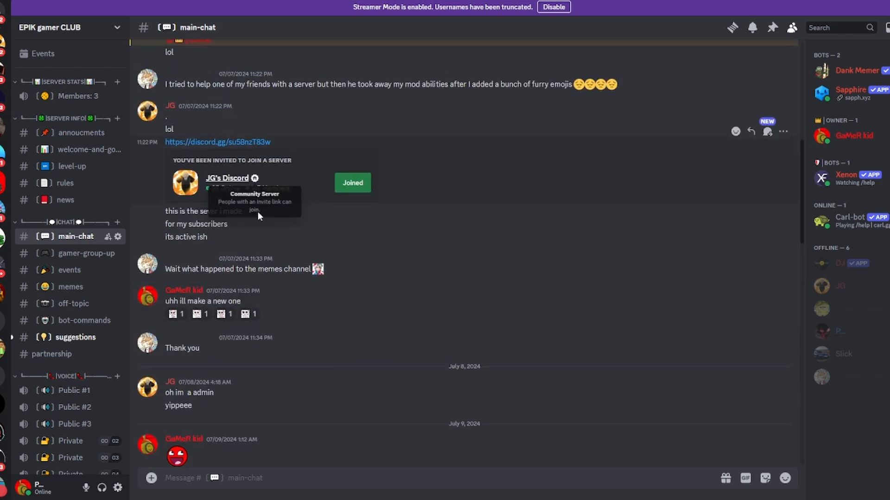
{"action": "scroll", "scroll_direction": "down", "scroll_amount": 3}
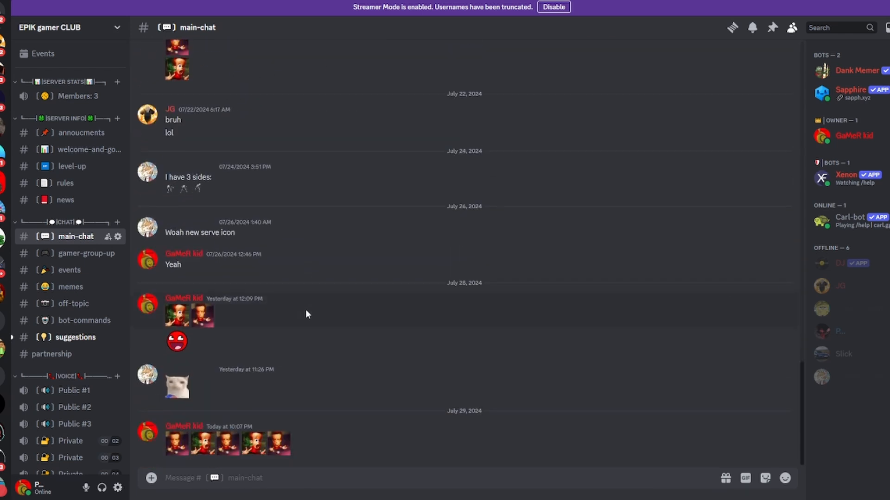
{"action": "mouse_move", "coordinate": [691, 478]}
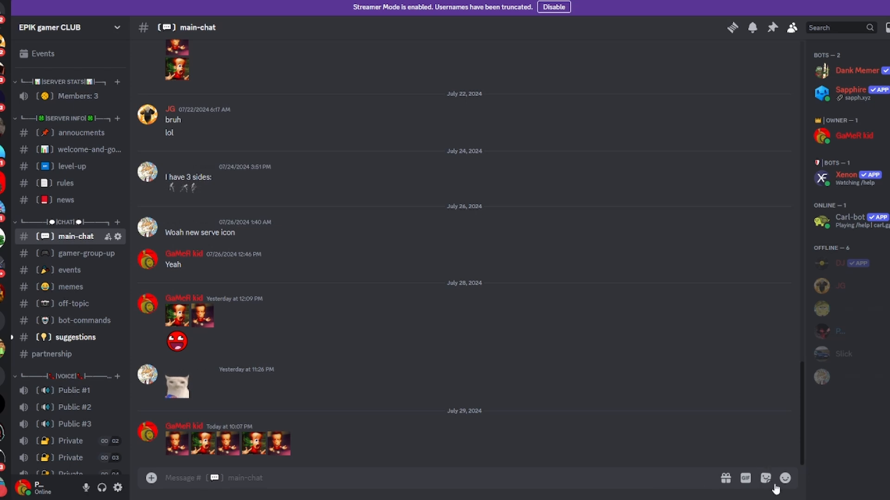
Send the yellow sponge-face and dark grinning-face custom emojis in main-chat
{"action": "left_click", "coordinate": [784, 478]}
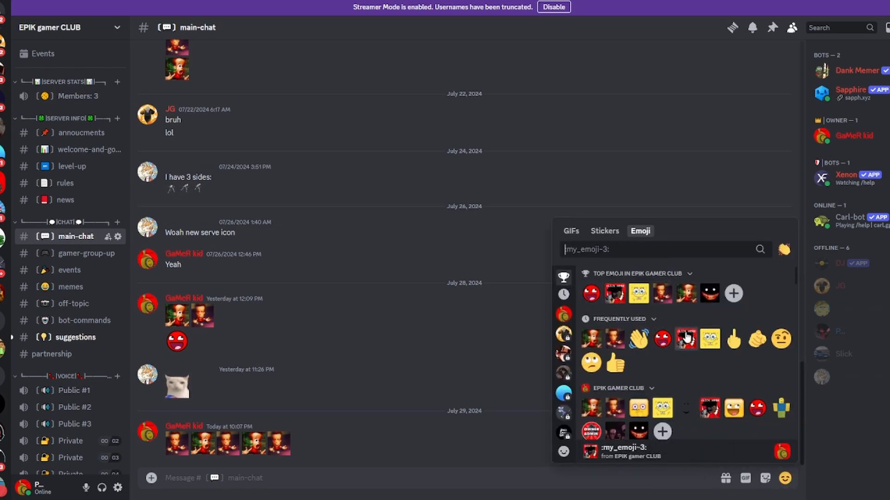
{"action": "scroll", "scroll_direction": "down", "scroll_amount": 3}
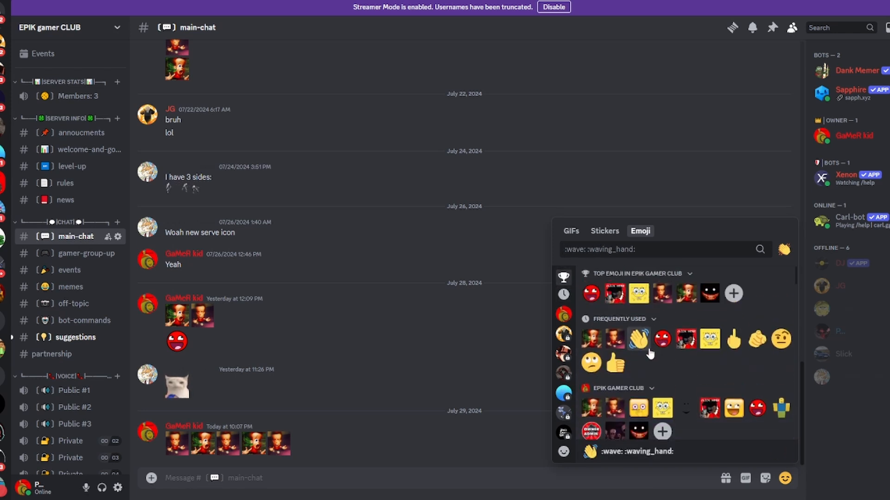
{"action": "mouse_move", "coordinate": [631, 373]}
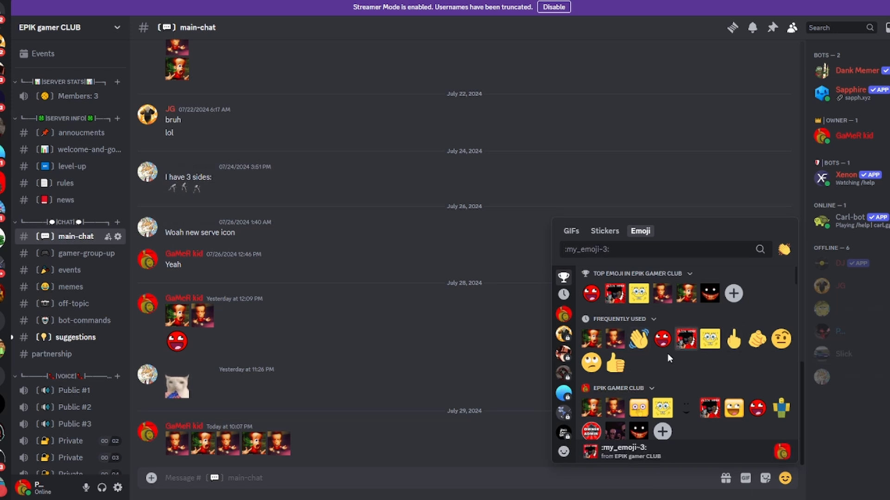
{"action": "scroll", "scroll_direction": "down", "scroll_amount": 3}
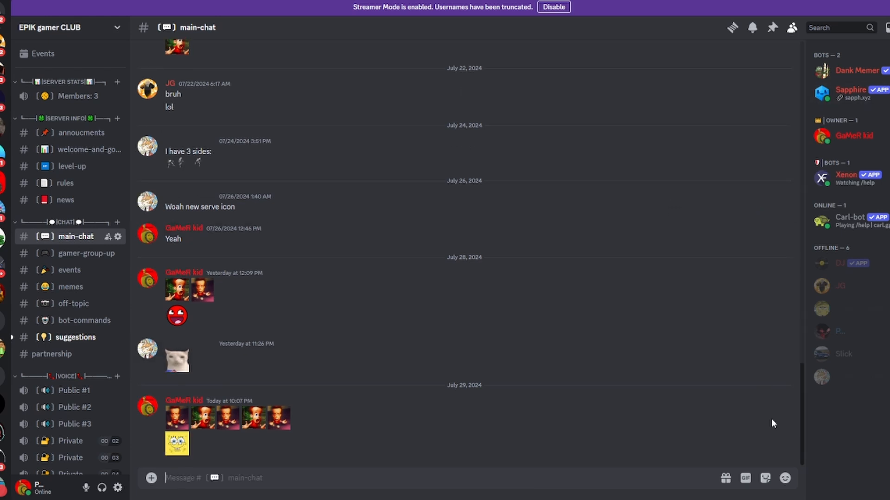
{"action": "left_click", "coordinate": [785, 478]}
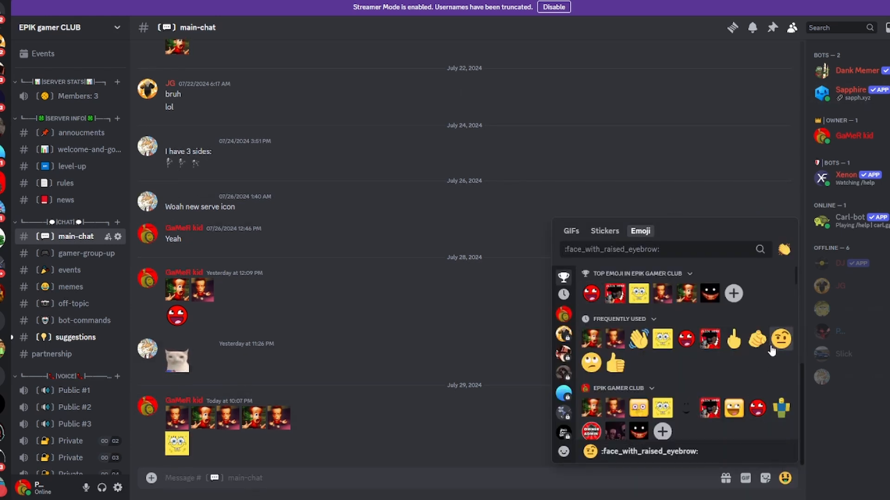
{"action": "mouse_move", "coordinate": [637, 434]}
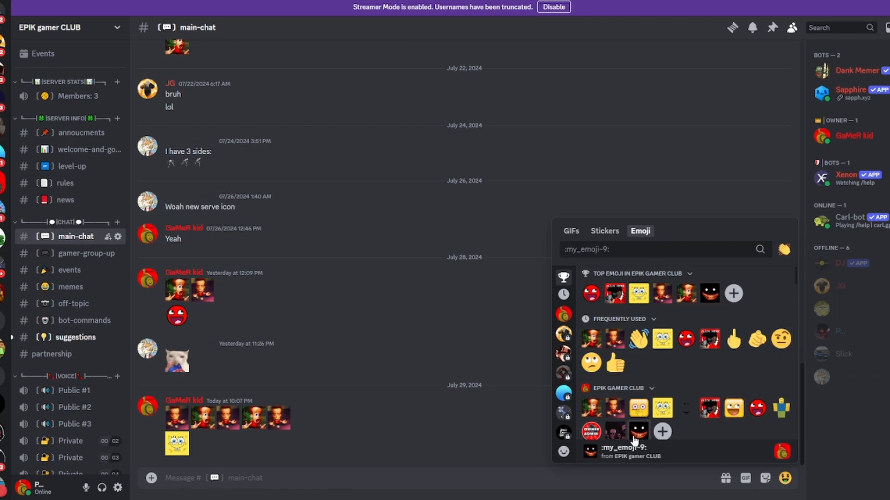
{"action": "mouse_move", "coordinate": [635, 432]}
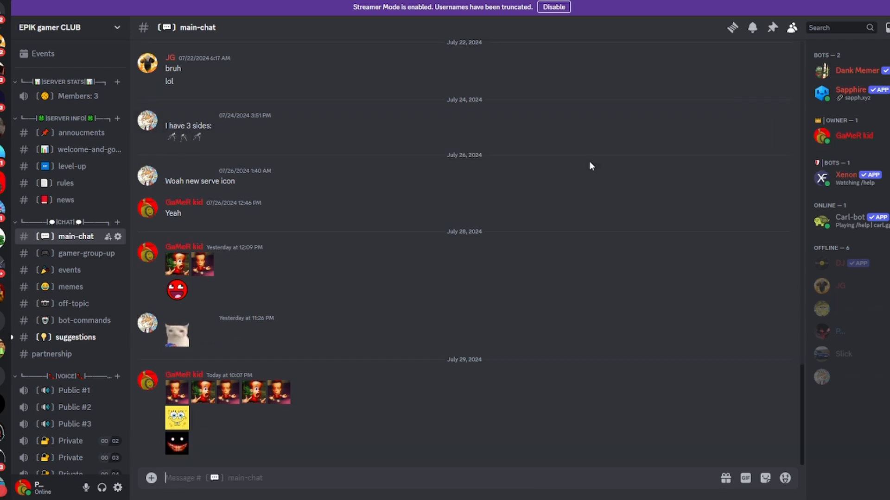
{"action": "mouse_move", "coordinate": [171, 69]}
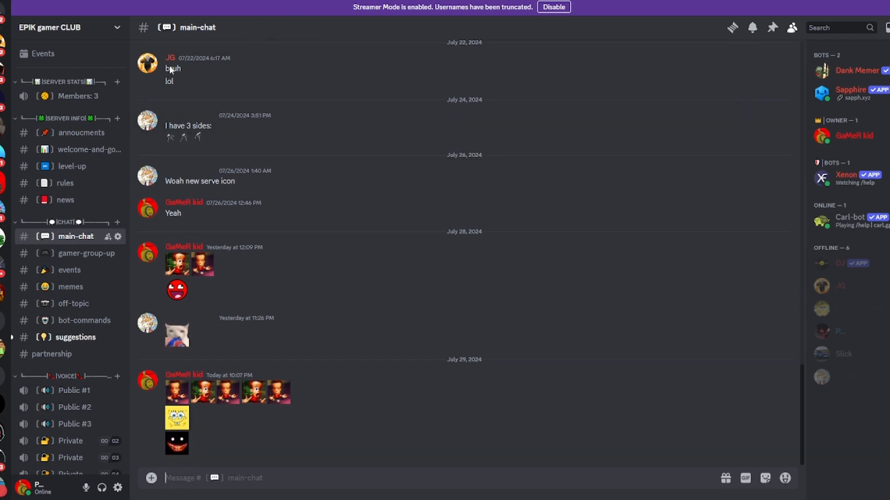
{"action": "mouse_move", "coordinate": [177, 391]}
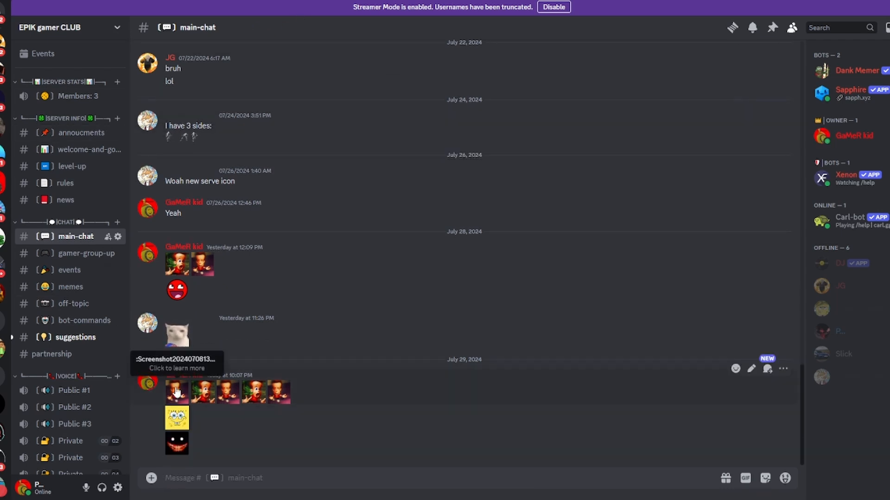
{"action": "mouse_move", "coordinate": [258, 156]}
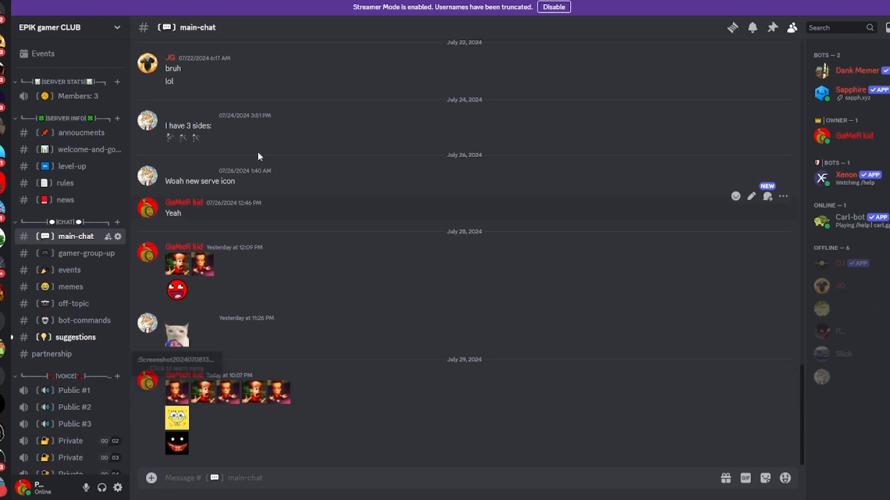
{"action": "mouse_move", "coordinate": [184, 272]}
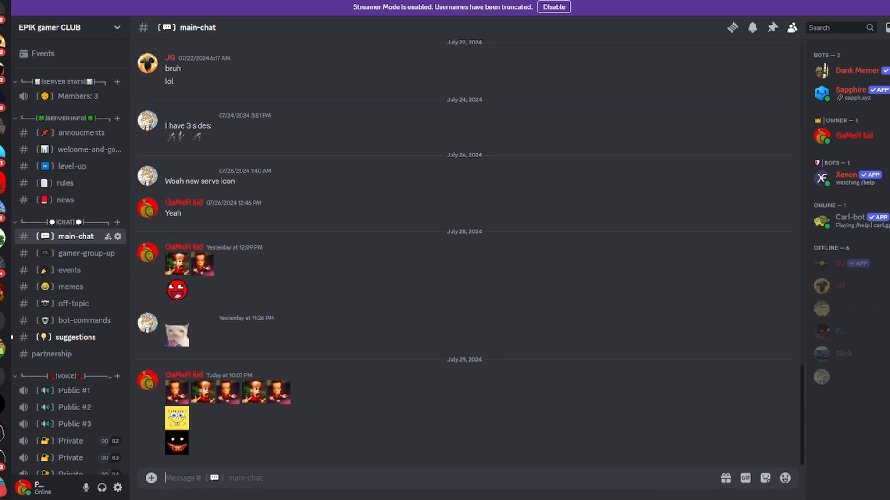
{"action": "mouse_move", "coordinate": [782, 20]}
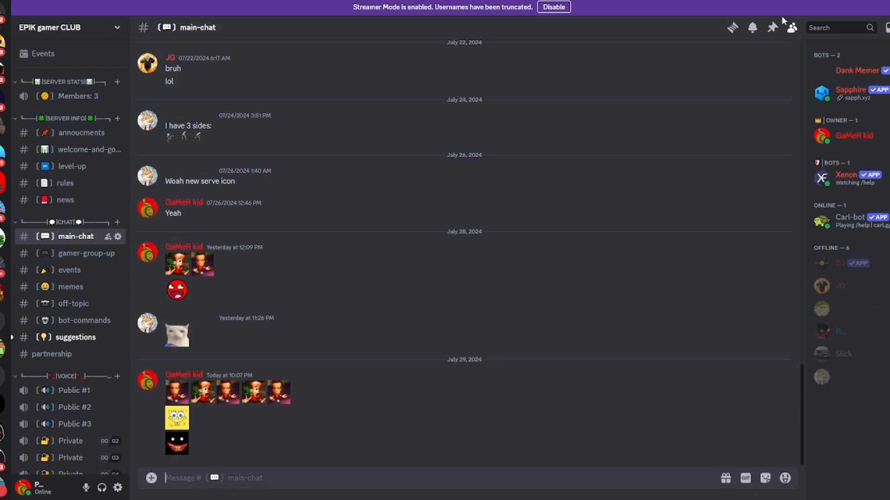
{"action": "mouse_move", "coordinate": [222, 113]}
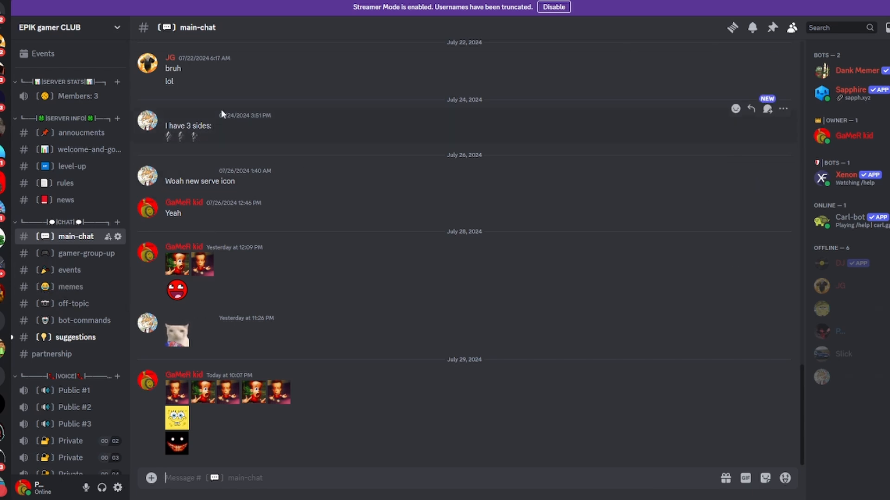
Bring up the EPIK gamer CLUB server menu listing Server Settings
{"action": "left_click", "coordinate": [553, 7]}
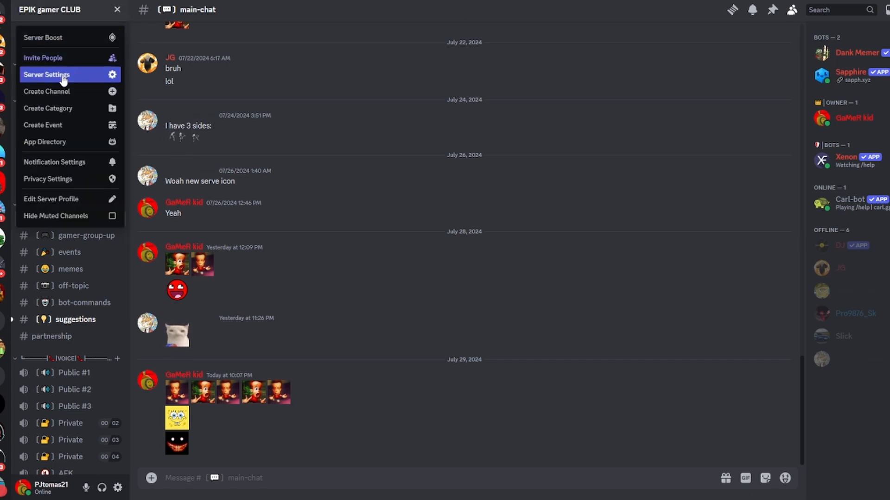
Reach the Roles page of Server Settings after a look at the Stickers page
{"action": "left_click", "coordinate": [47, 74]}
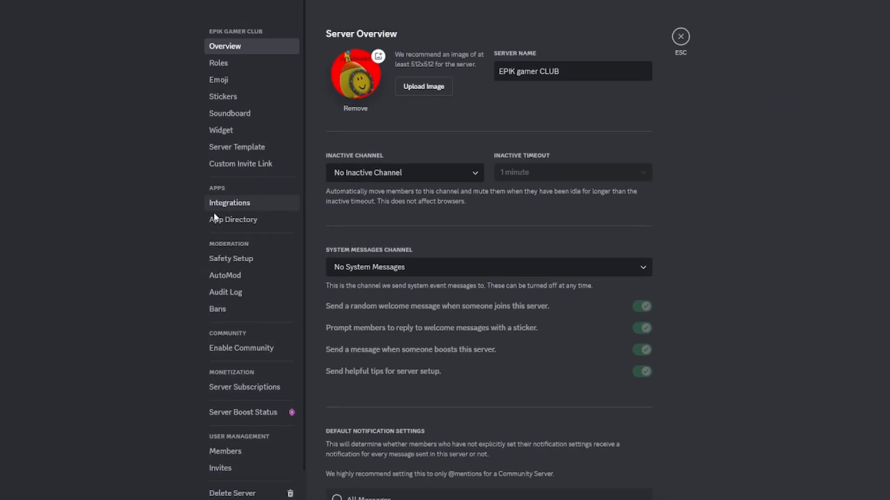
{"action": "mouse_move", "coordinate": [224, 47]}
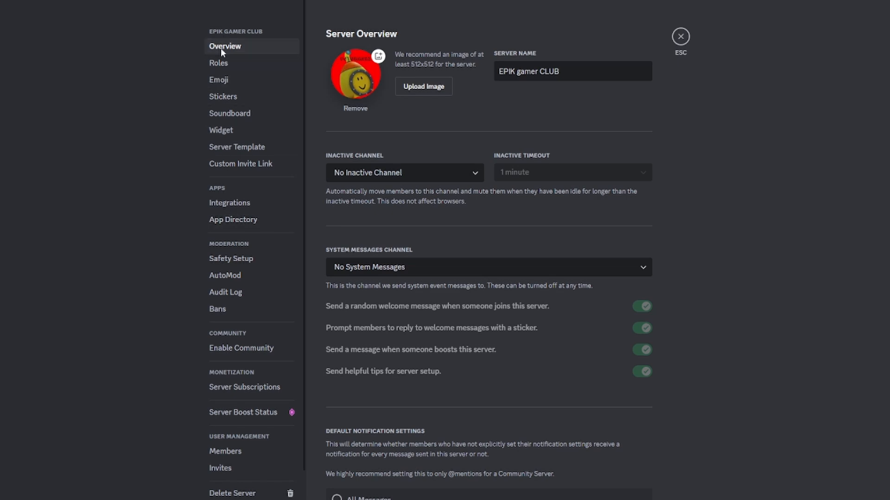
{"action": "left_click", "coordinate": [224, 96]}
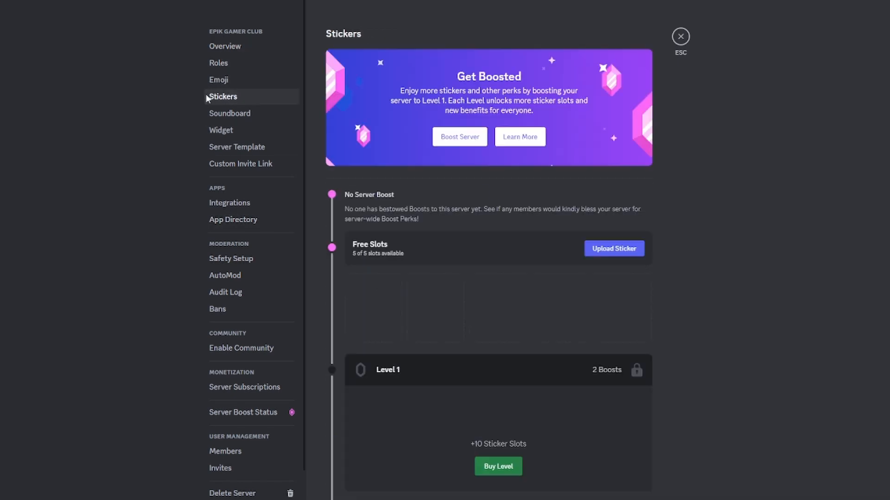
{"action": "left_click", "coordinate": [219, 63]}
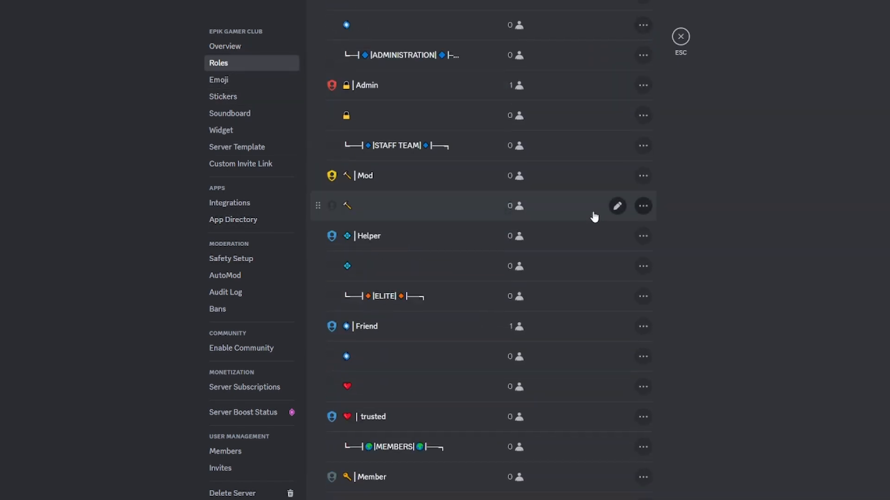
Browse the role hierarchy, view the CoOwner role, then return to main-chat
{"action": "scroll", "scroll_direction": "down", "scroll_amount": 3}
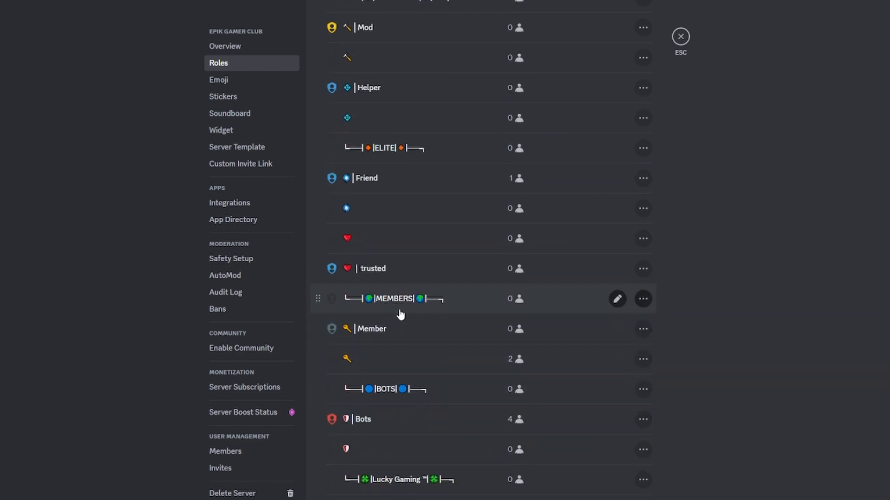
{"action": "mouse_move", "coordinate": [391, 341]}
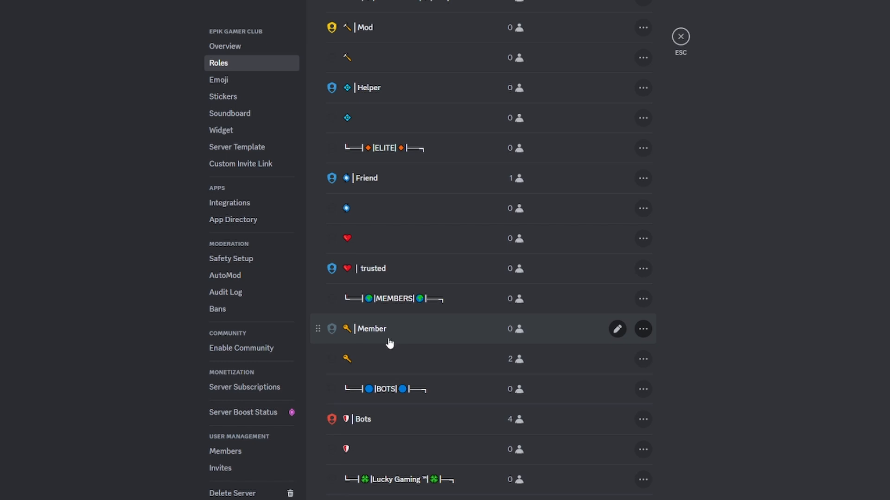
{"action": "mouse_move", "coordinate": [378, 365]}
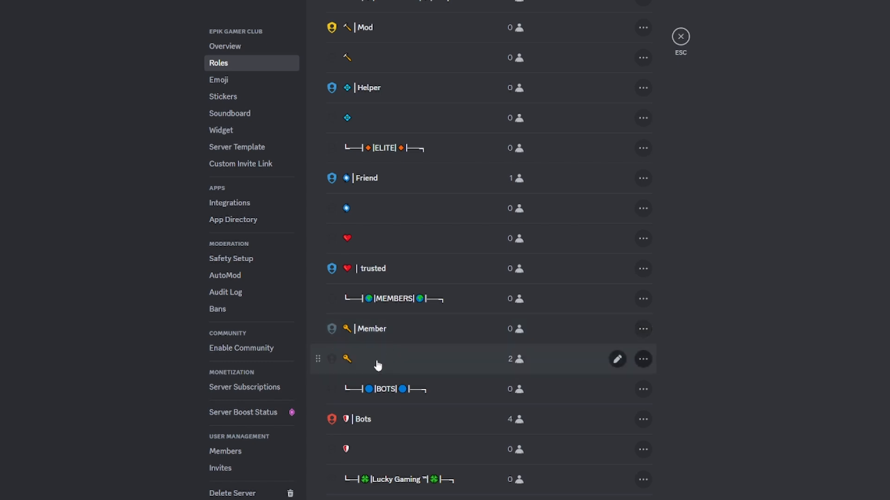
{"action": "mouse_move", "coordinate": [419, 437]}
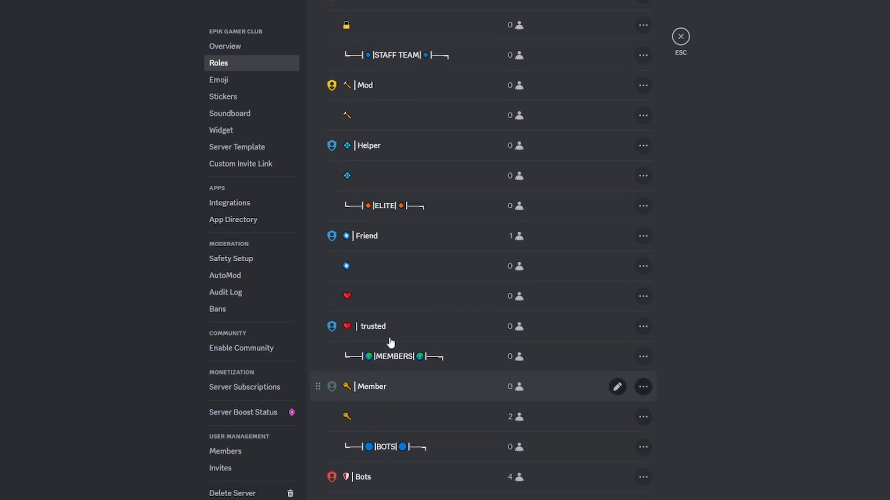
{"action": "scroll", "scroll_direction": "up", "scroll_amount": 3}
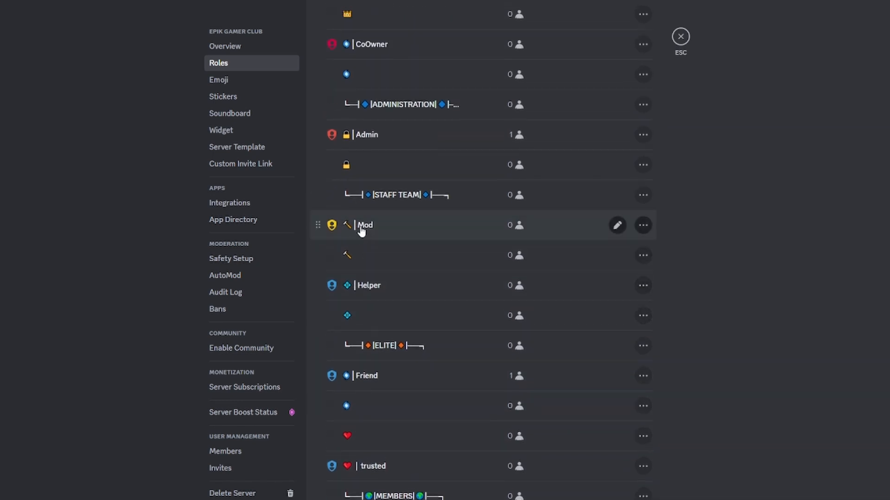
{"action": "scroll", "scroll_direction": "up", "scroll_amount": 3}
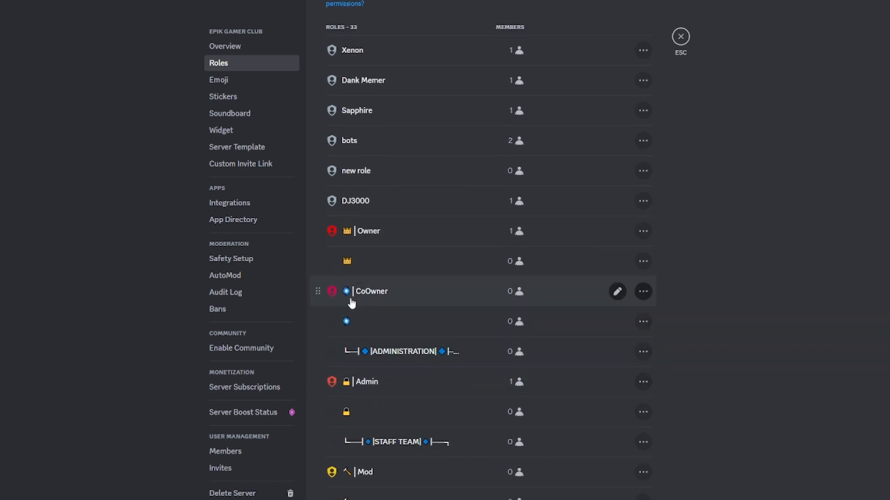
{"action": "mouse_move", "coordinate": [346, 337]}
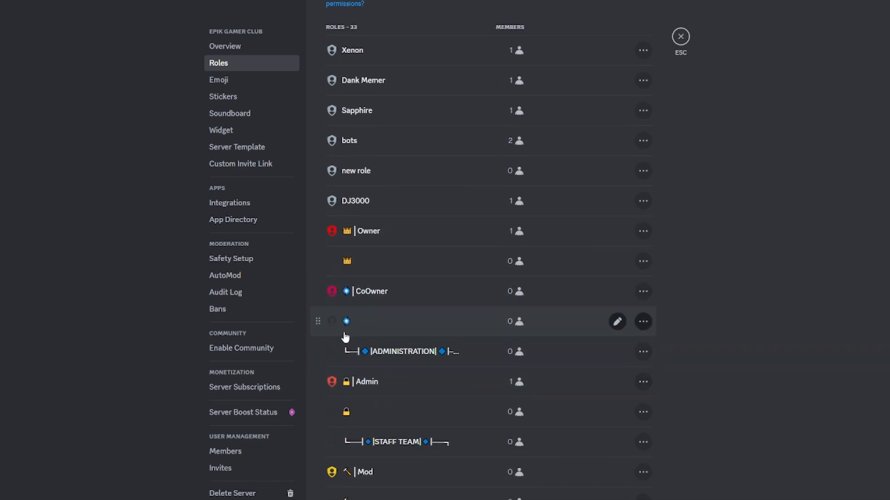
{"action": "scroll", "scroll_direction": "down", "scroll_amount": 3}
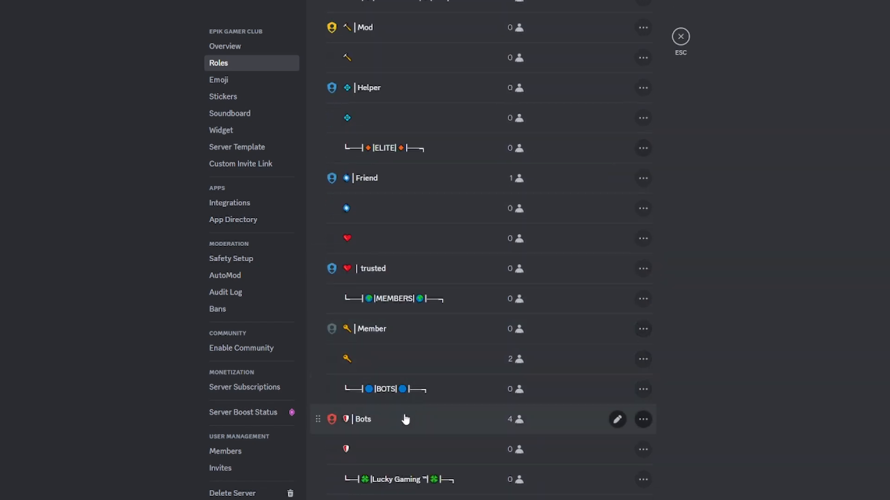
{"action": "scroll", "scroll_direction": "up", "scroll_amount": 3}
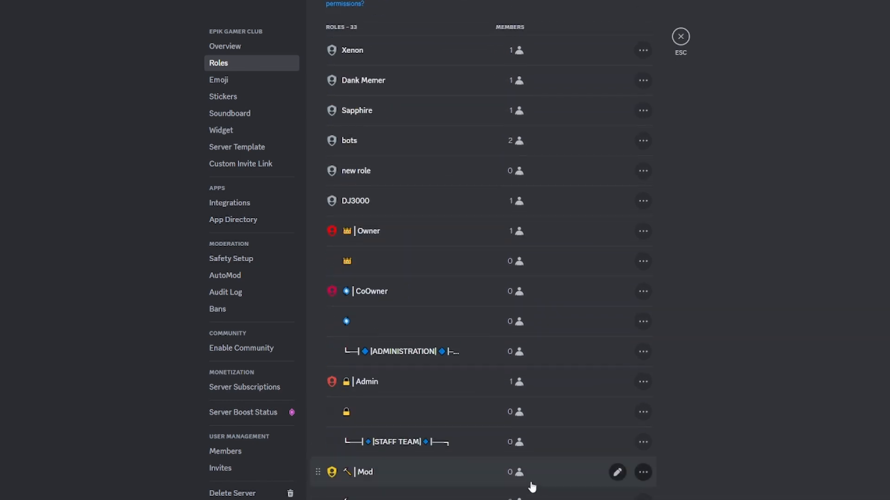
{"action": "scroll", "scroll_direction": "up", "scroll_amount": 3}
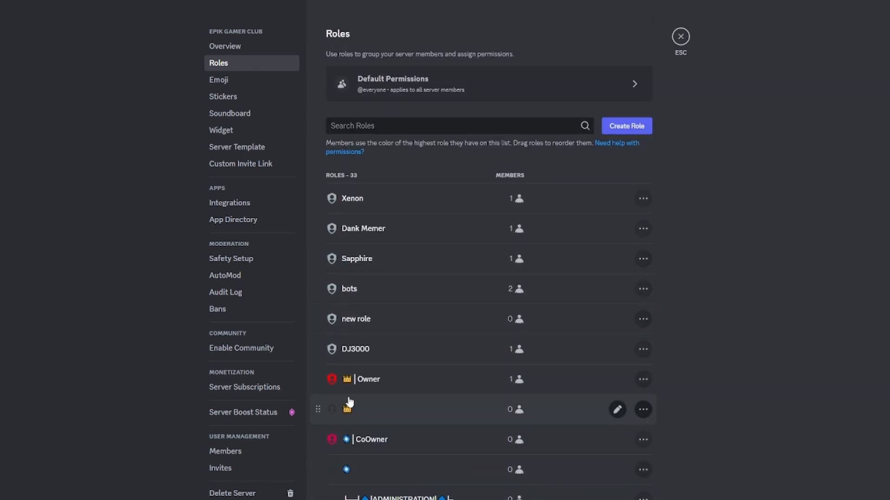
{"action": "mouse_move", "coordinate": [353, 368]}
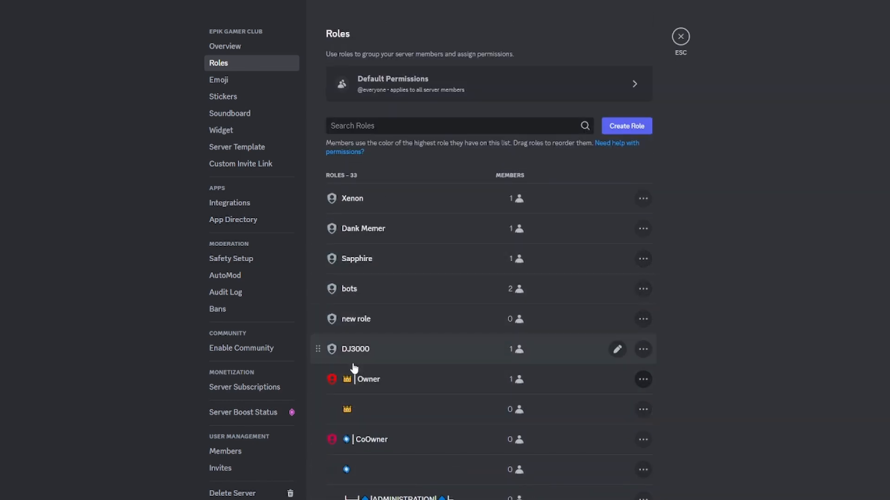
{"action": "scroll", "scroll_direction": "down", "scroll_amount": 3}
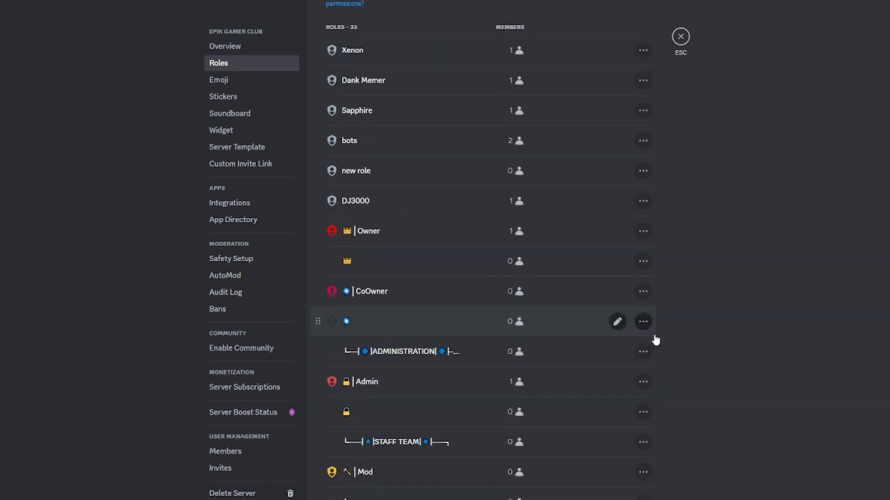
{"action": "left_click", "coordinate": [616, 321]}
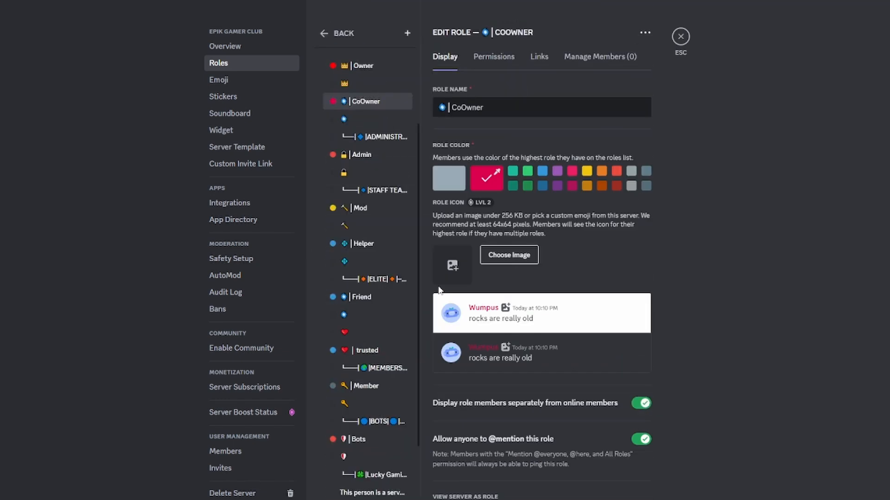
{"action": "mouse_move", "coordinate": [680, 37]}
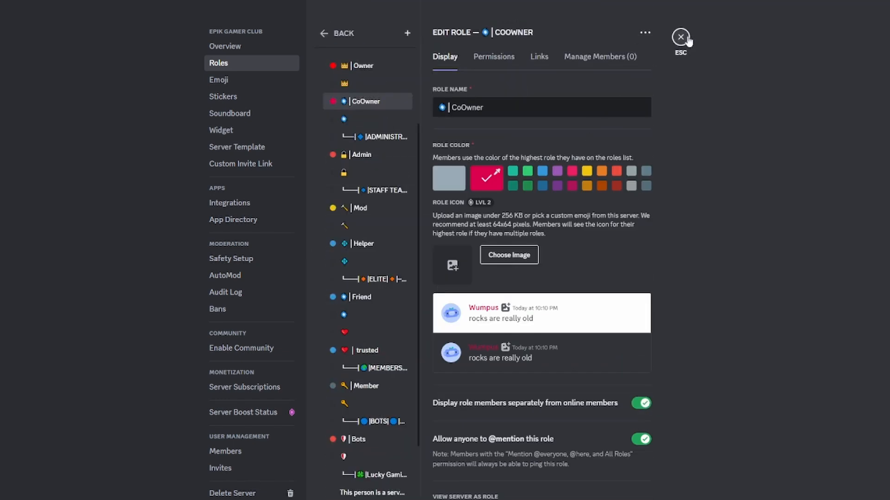
{"action": "left_click", "coordinate": [680, 37]}
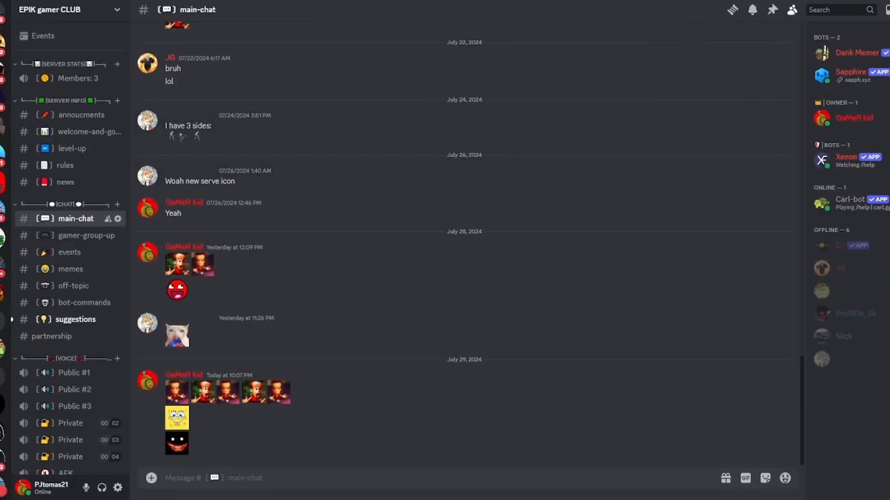
{"action": "left_click", "coordinate": [857, 52]}
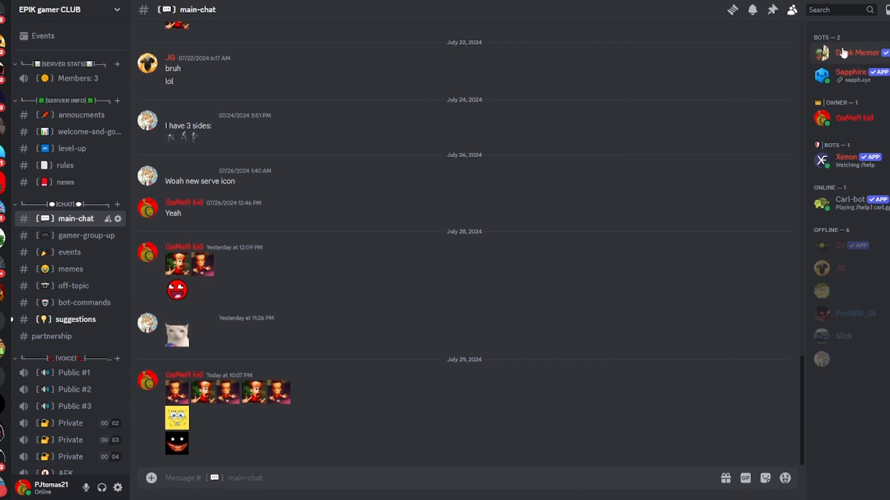
{"action": "left_click", "coordinate": [856, 53]}
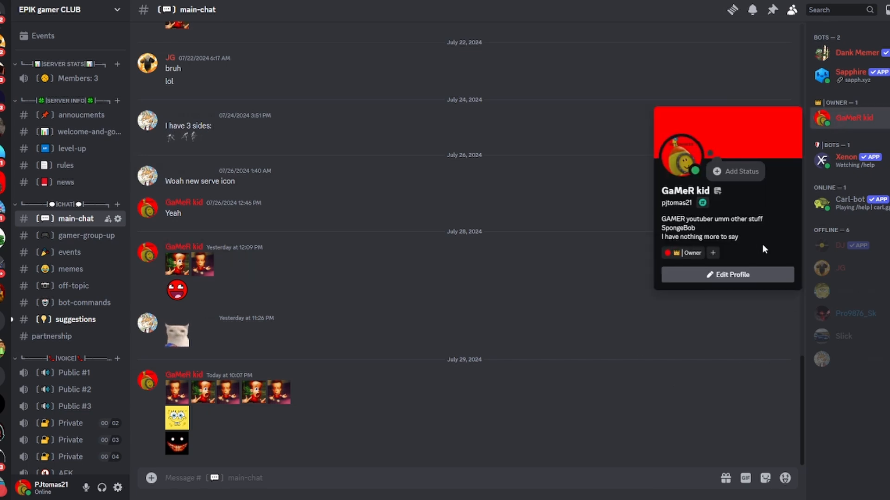
{"action": "mouse_move", "coordinate": [777, 209]}
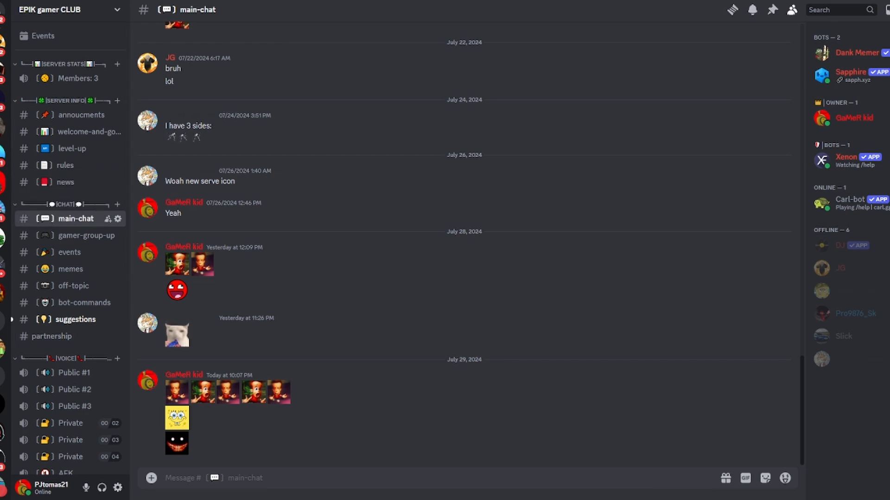
{"action": "mouse_move", "coordinate": [5, 185]}
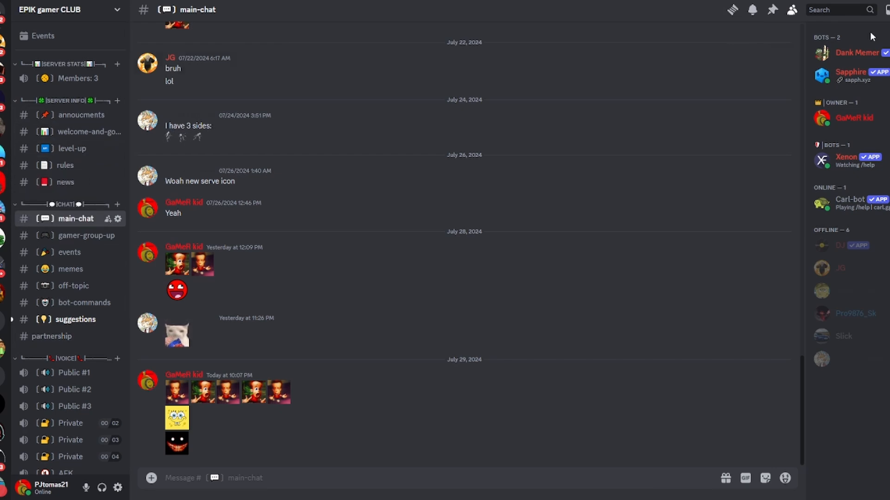
{"action": "left_click", "coordinate": [732, 9]}
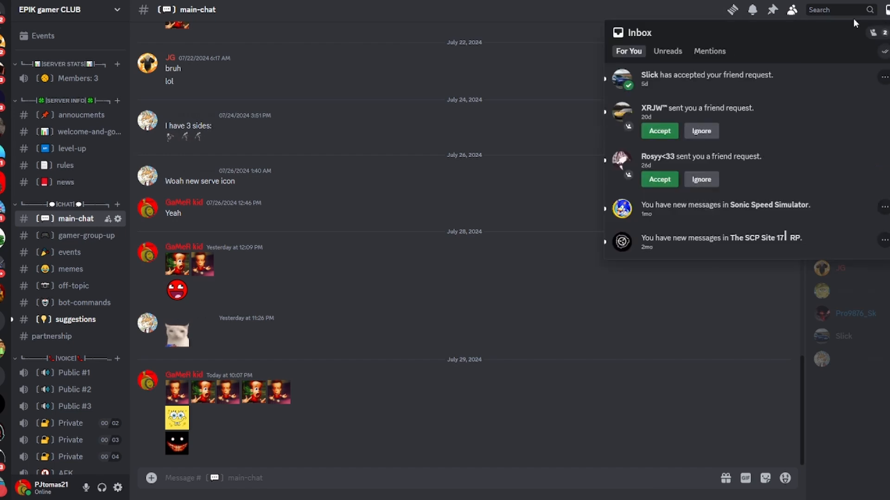
{"action": "mouse_move", "coordinate": [686, 317]}
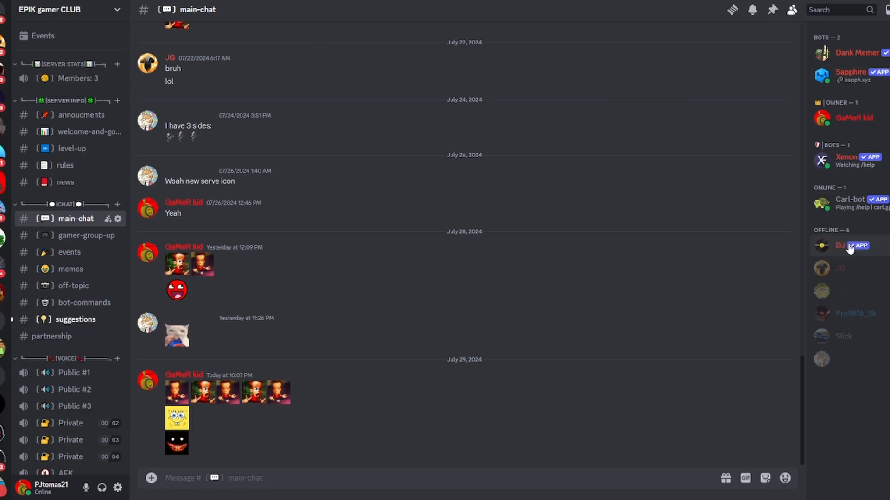
{"action": "left_click", "coordinate": [840, 268]}
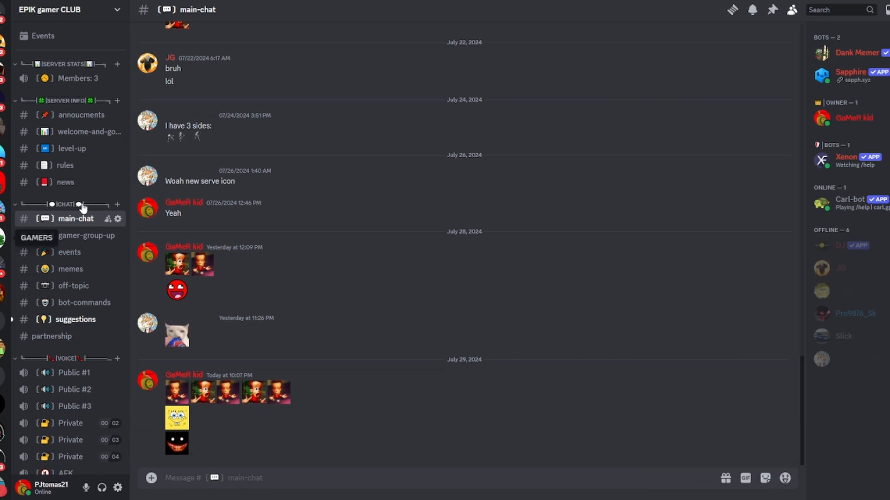
Join JG's Discord from its invite embed in main-chat and switch to #welcome
{"action": "scroll", "scroll_direction": "up", "scroll_amount": 3}
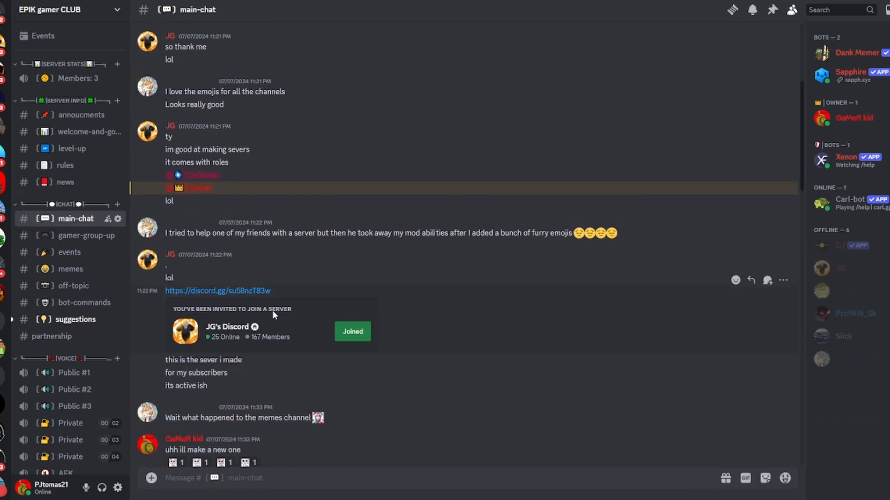
{"action": "left_click", "coordinate": [352, 332]}
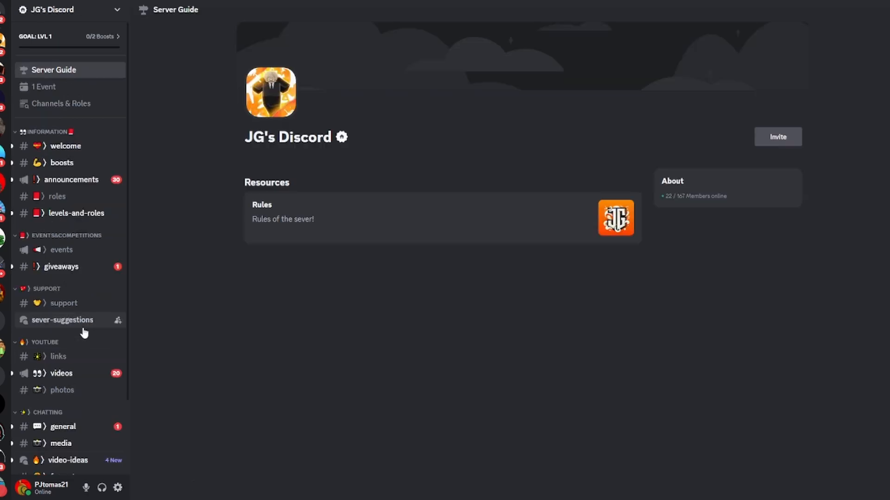
{"action": "mouse_move", "coordinate": [64, 146]}
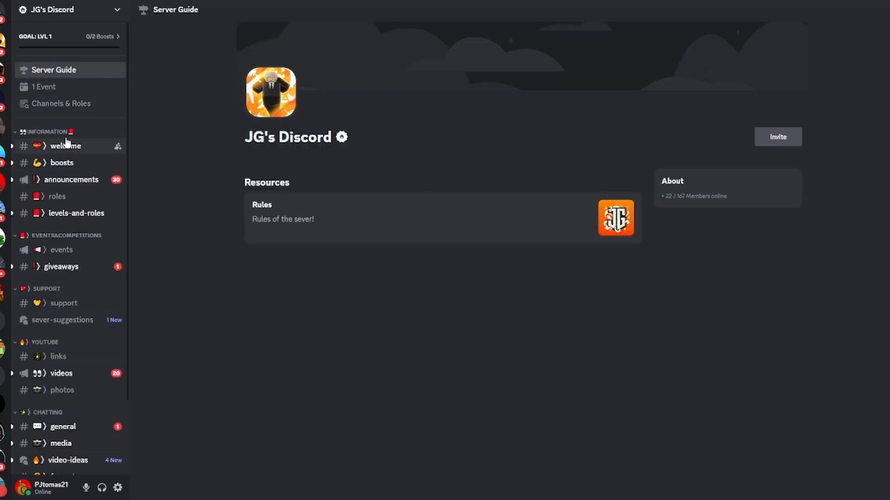
{"action": "mouse_move", "coordinate": [65, 179]}
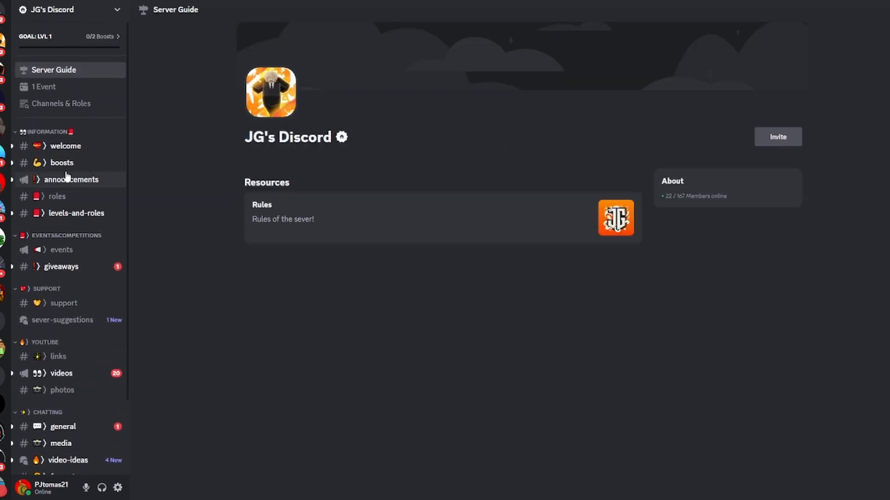
{"action": "left_click", "coordinate": [65, 146]}
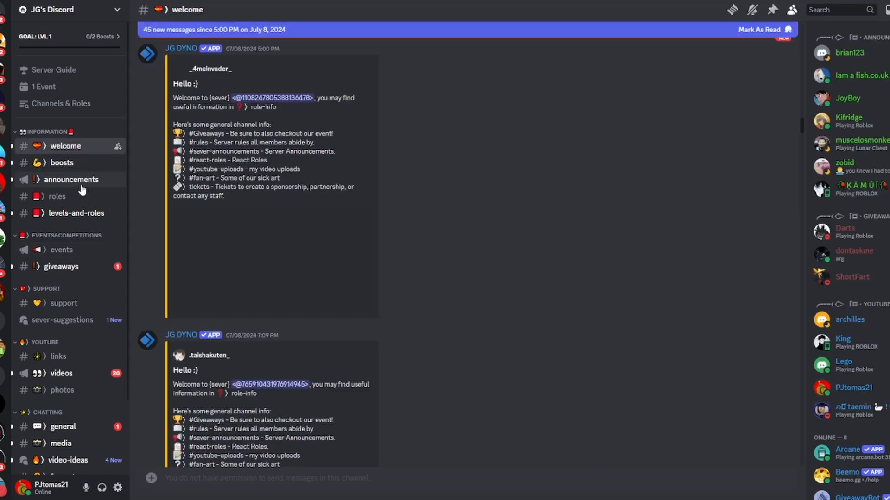
Read through the bot welcome messages for new members in #welcome
{"action": "scroll", "scroll_direction": "down", "scroll_amount": 3}
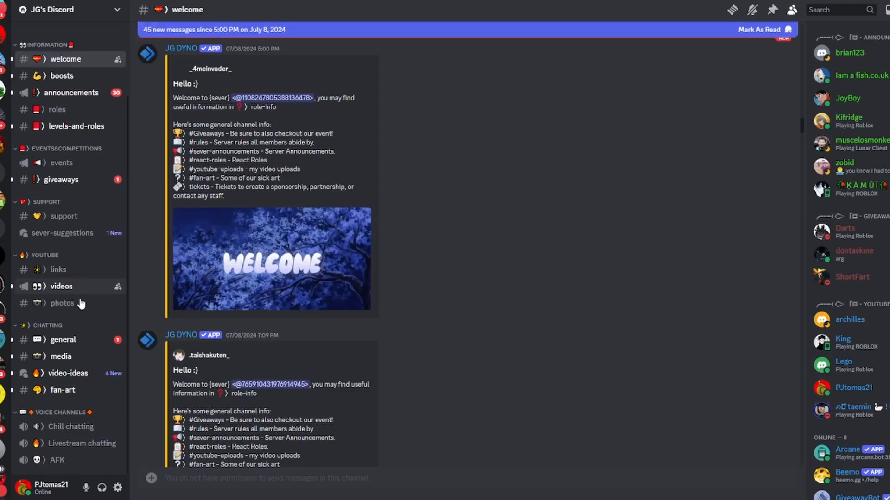
{"action": "scroll", "scroll_direction": "up", "scroll_amount": 3}
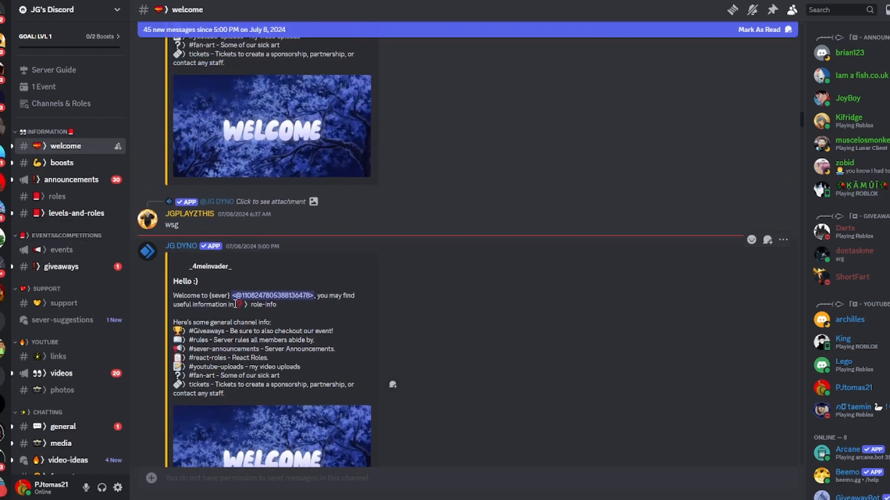
{"action": "scroll", "scroll_direction": "down", "scroll_amount": 3}
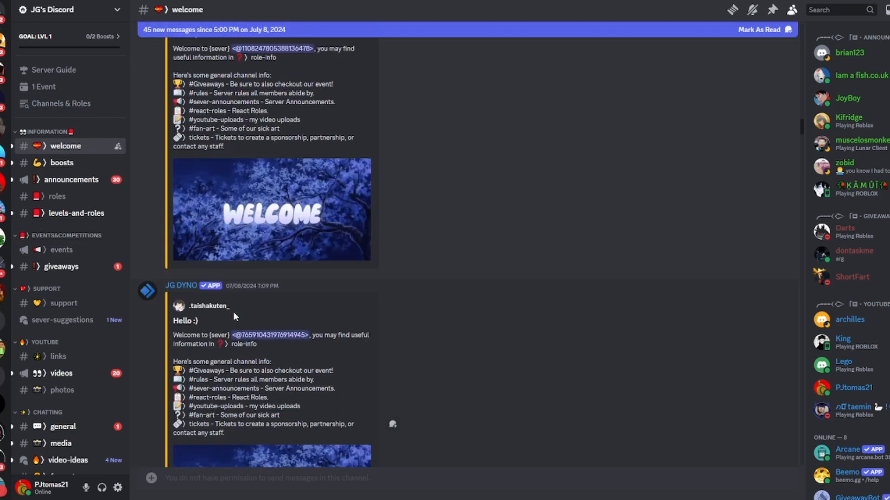
{"action": "scroll", "scroll_direction": "down", "scroll_amount": 3}
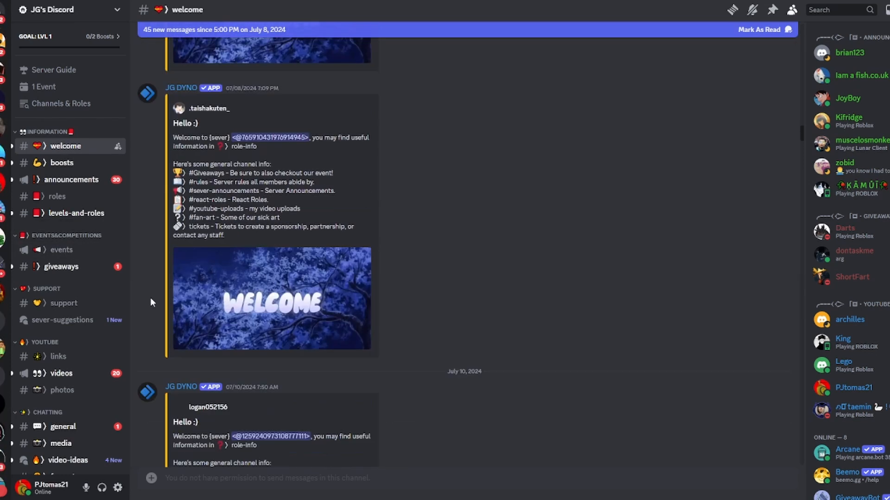
{"action": "scroll", "scroll_direction": "down", "scroll_amount": 3}
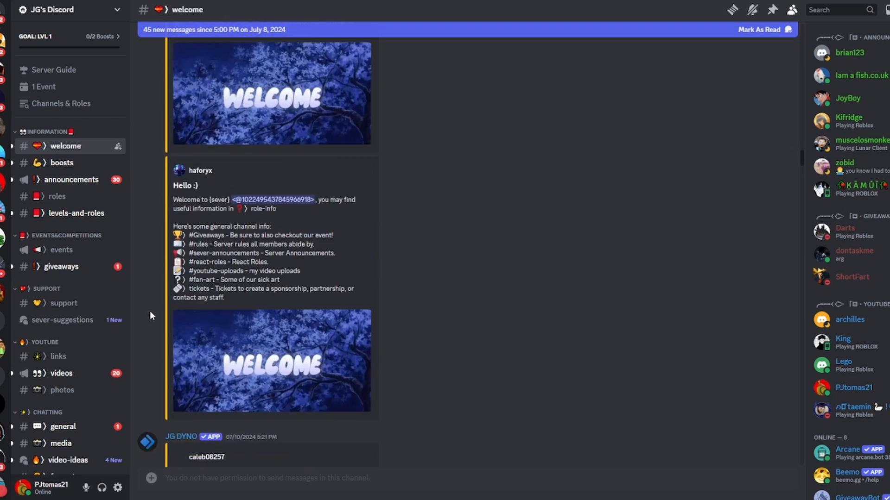
{"action": "scroll", "scroll_direction": "down", "scroll_amount": 3}
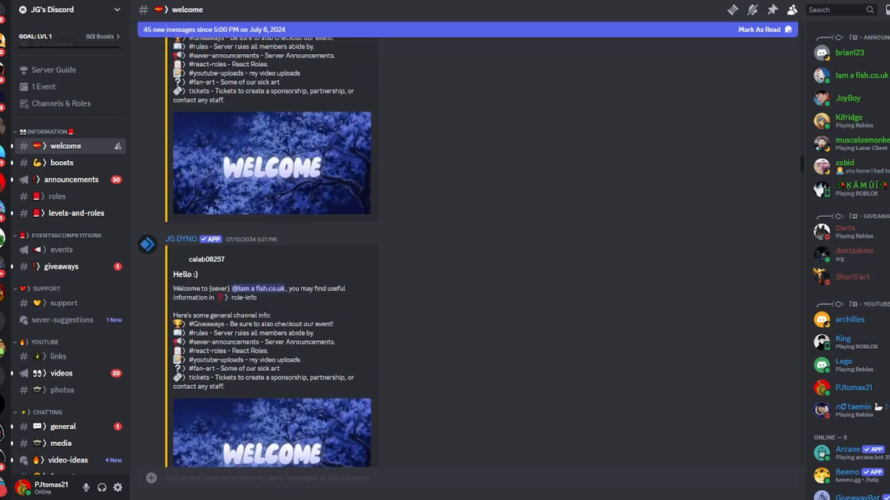